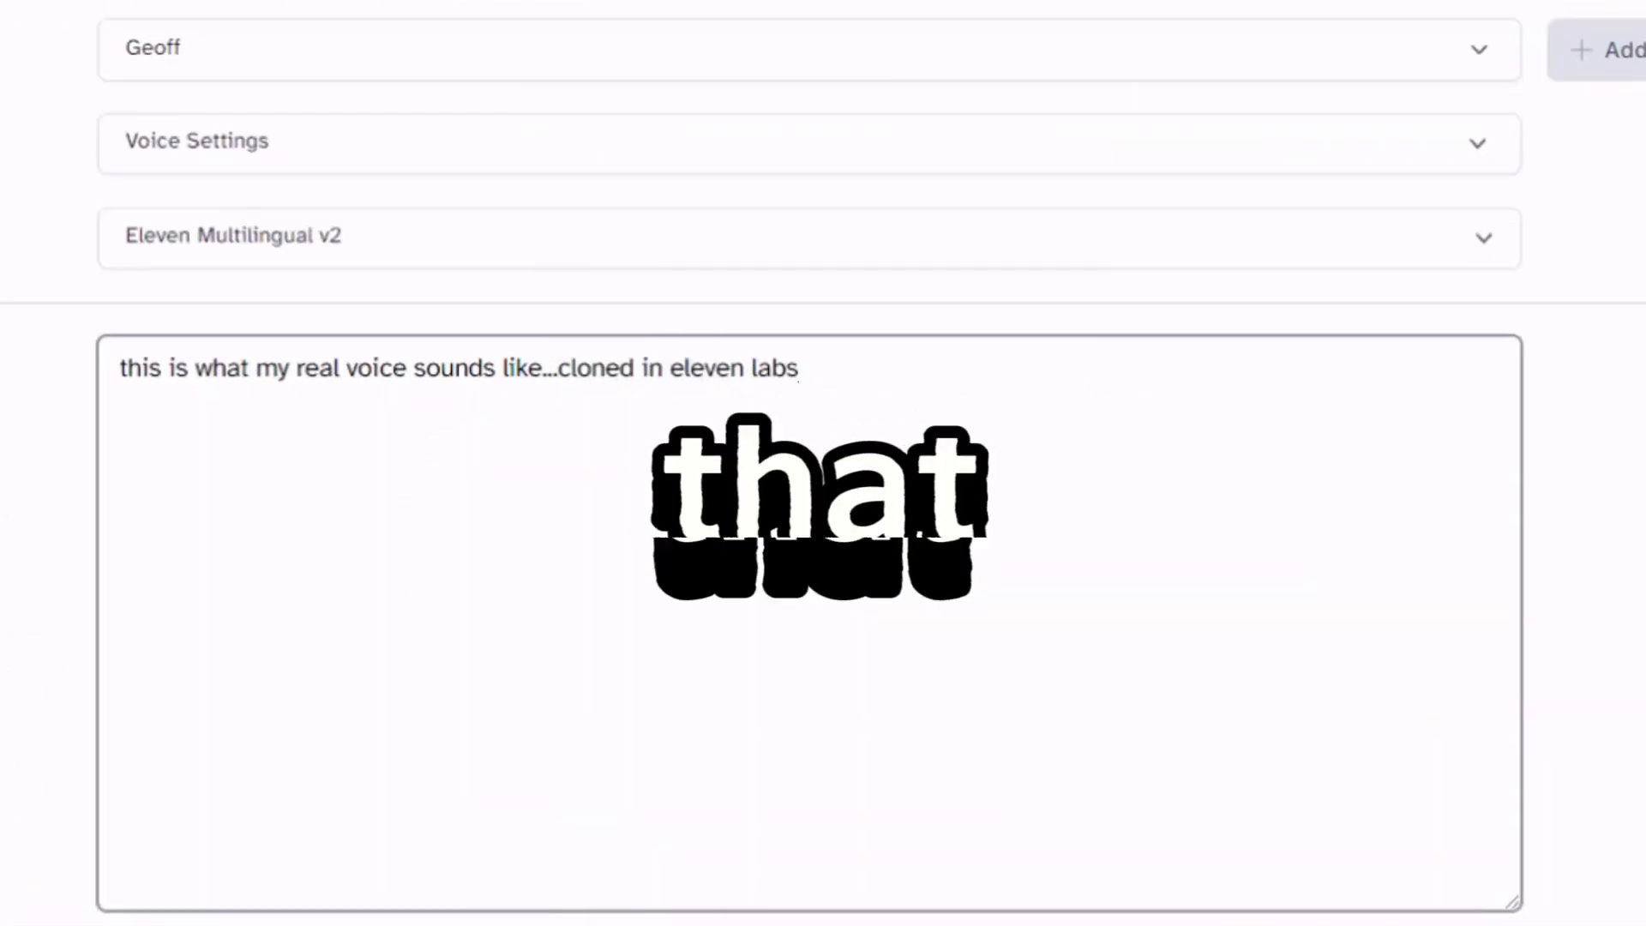
# - Keep 'en' as the output language in the Language dropdown
pyautogui.scroll(-3)
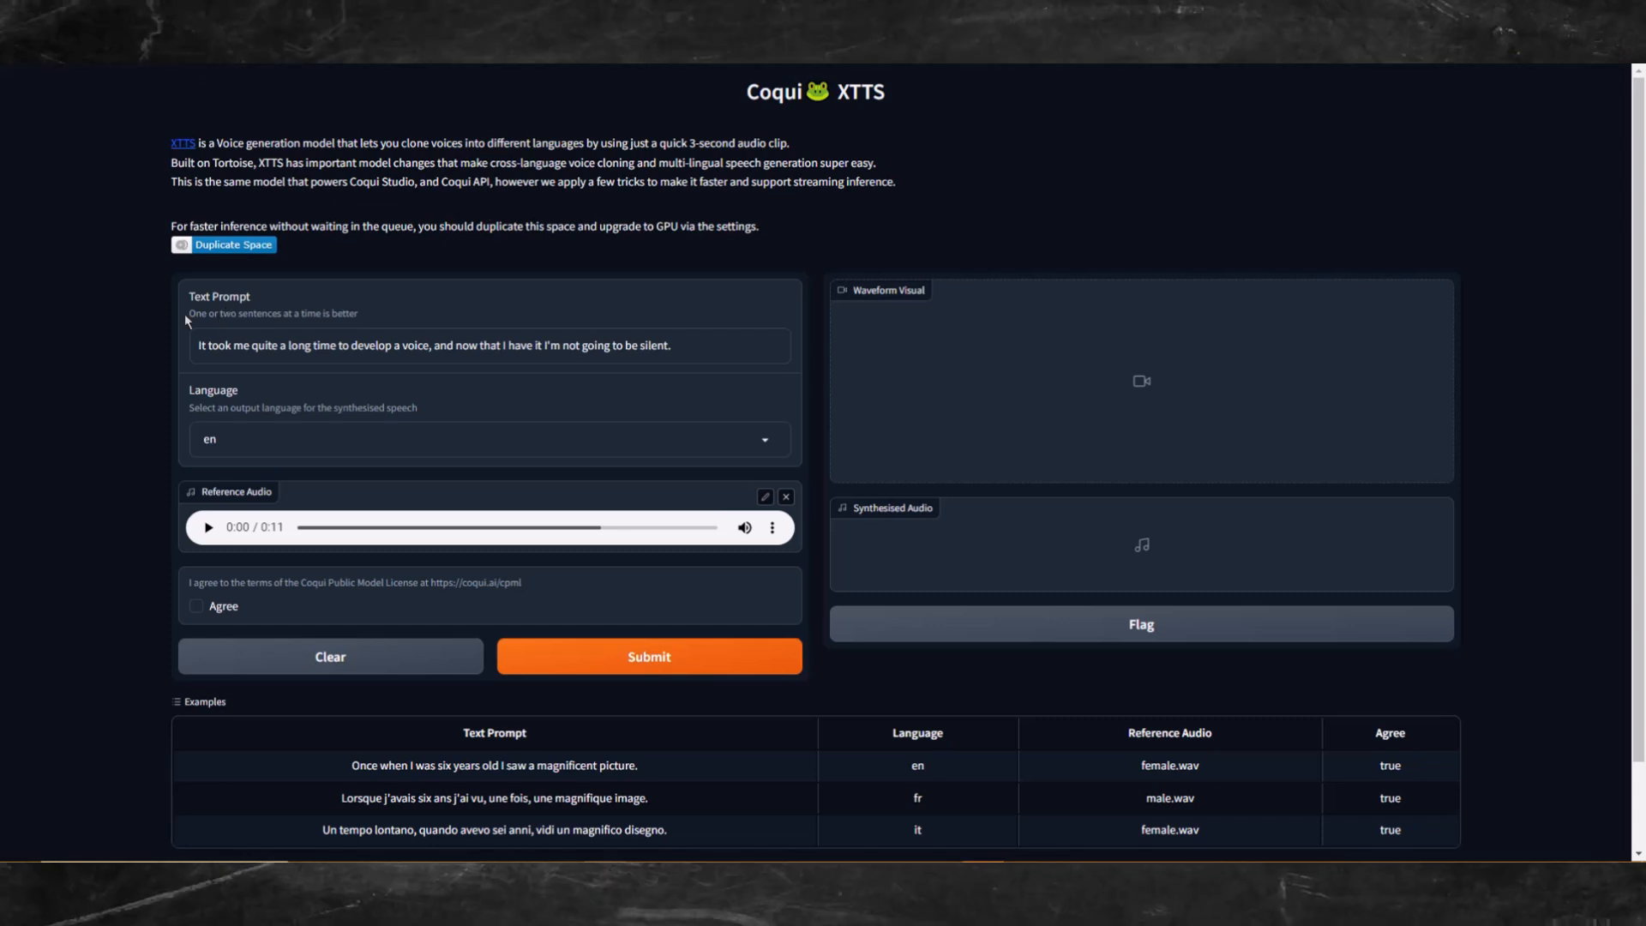
pyautogui.click(489, 439)
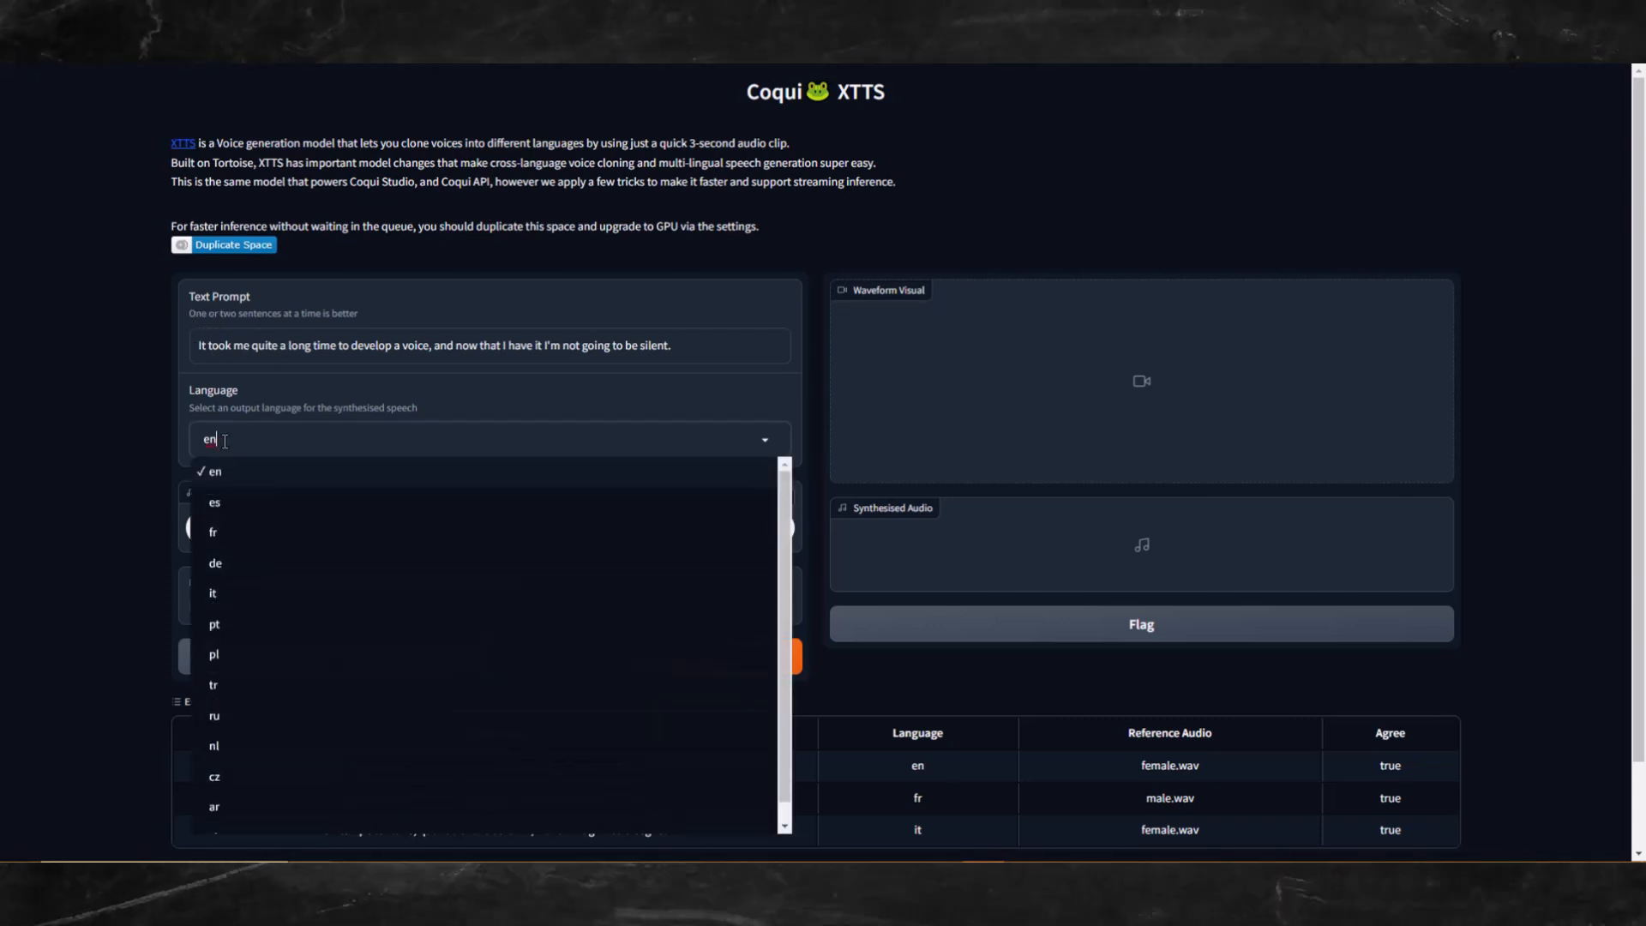
pyautogui.click(214, 470)
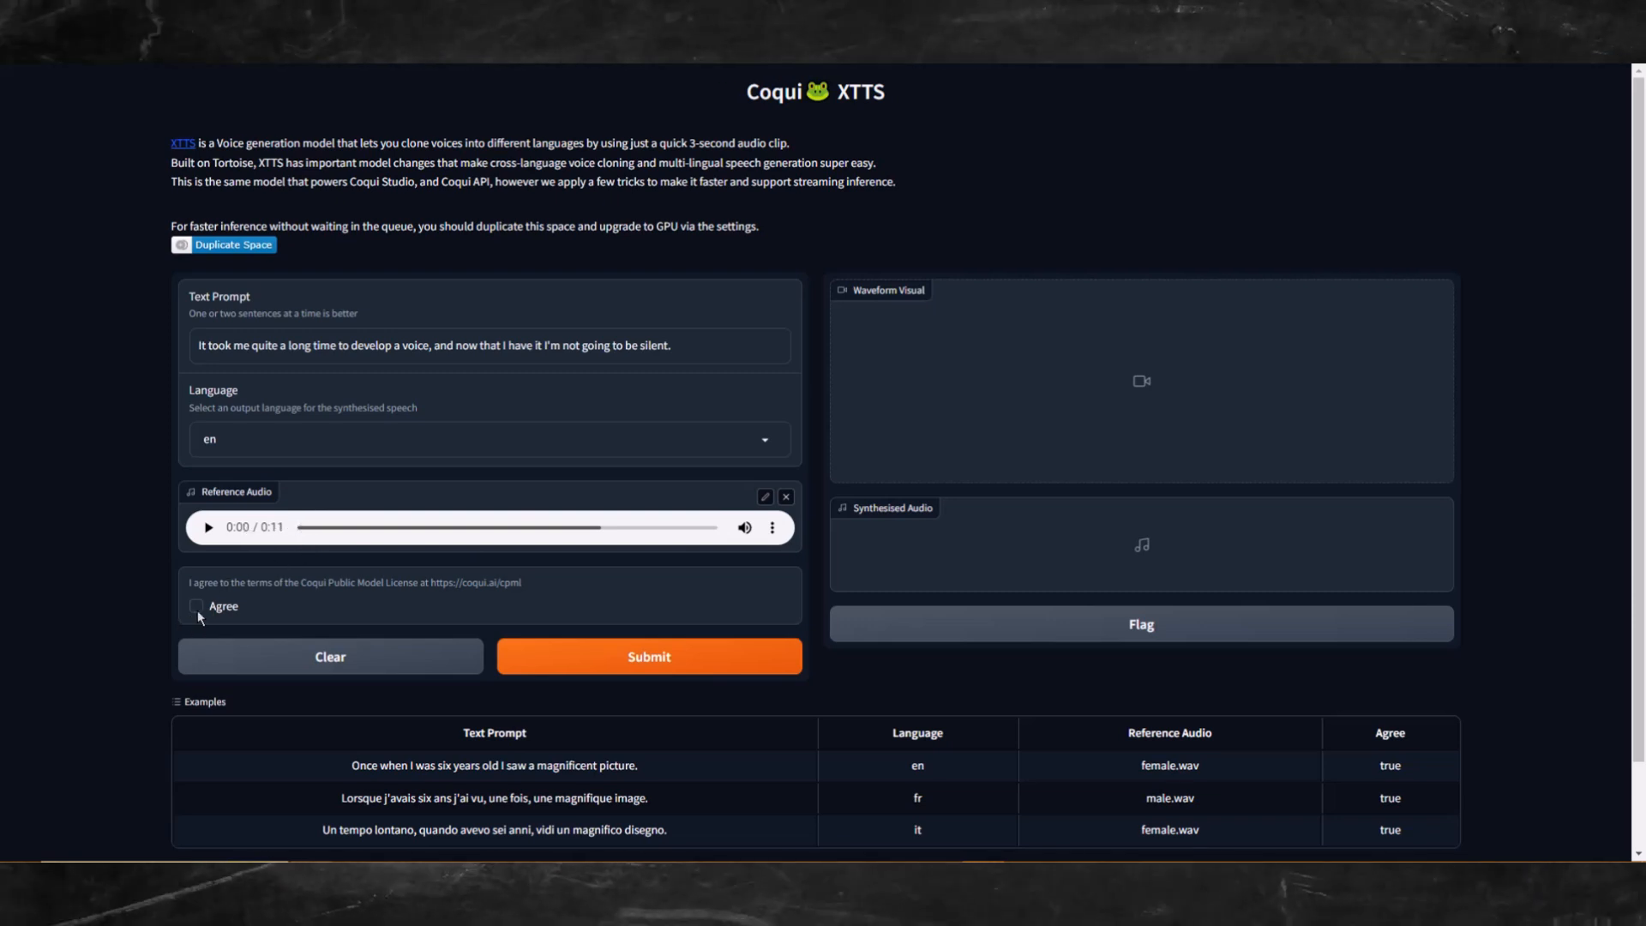
pyautogui.click(196, 606)
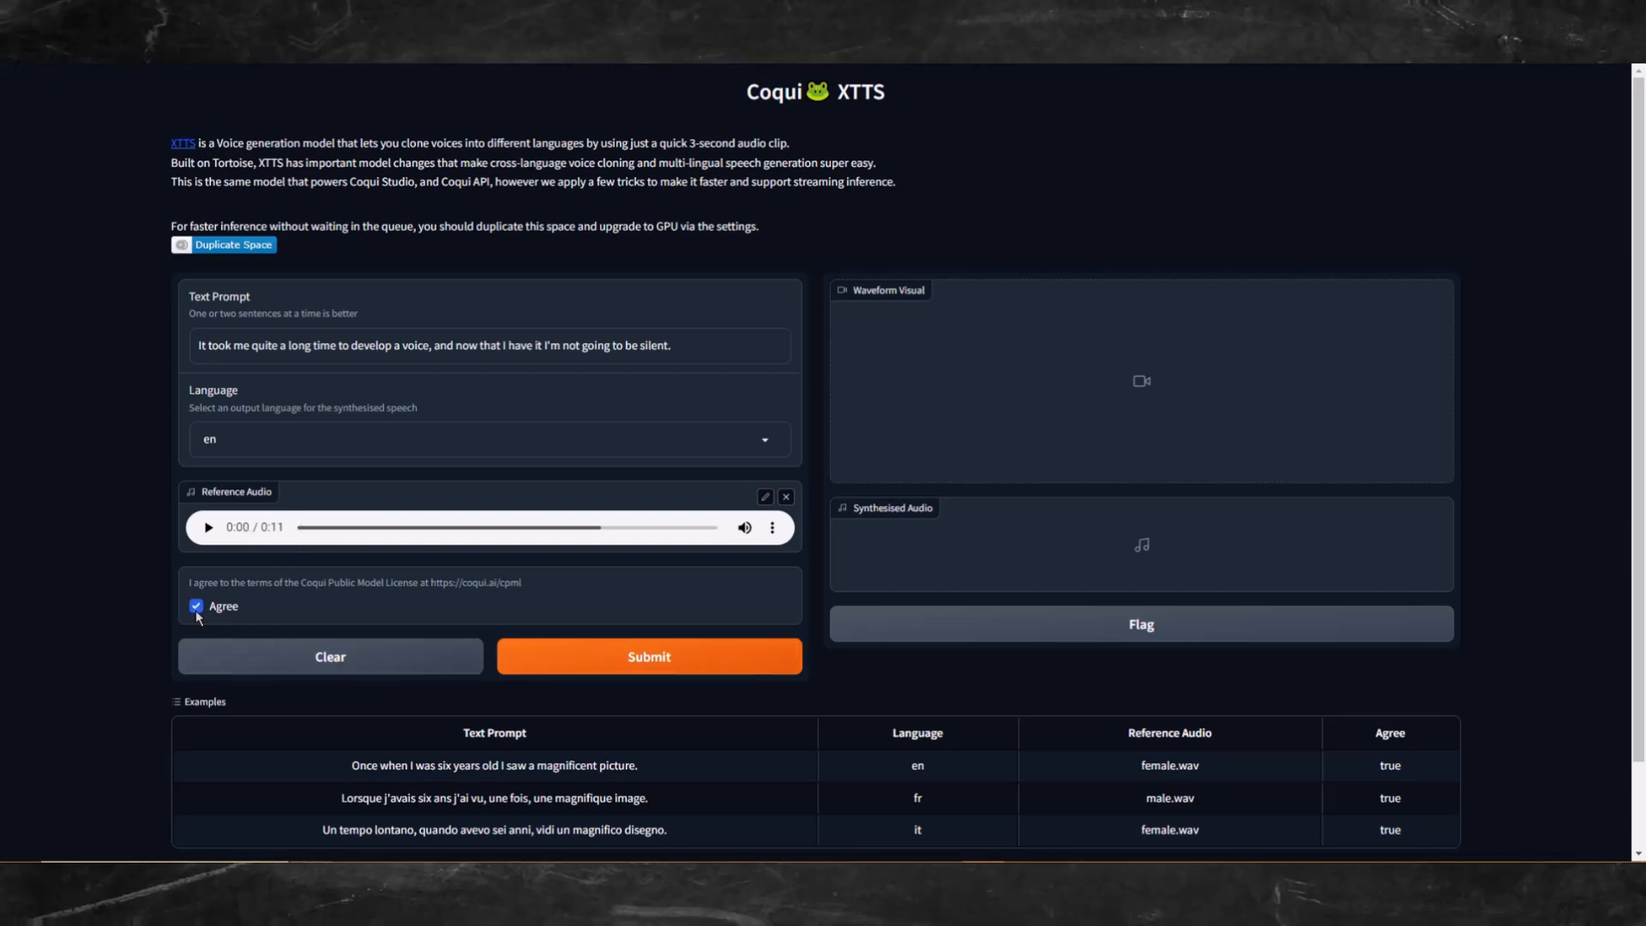
pyautogui.click(196, 605)
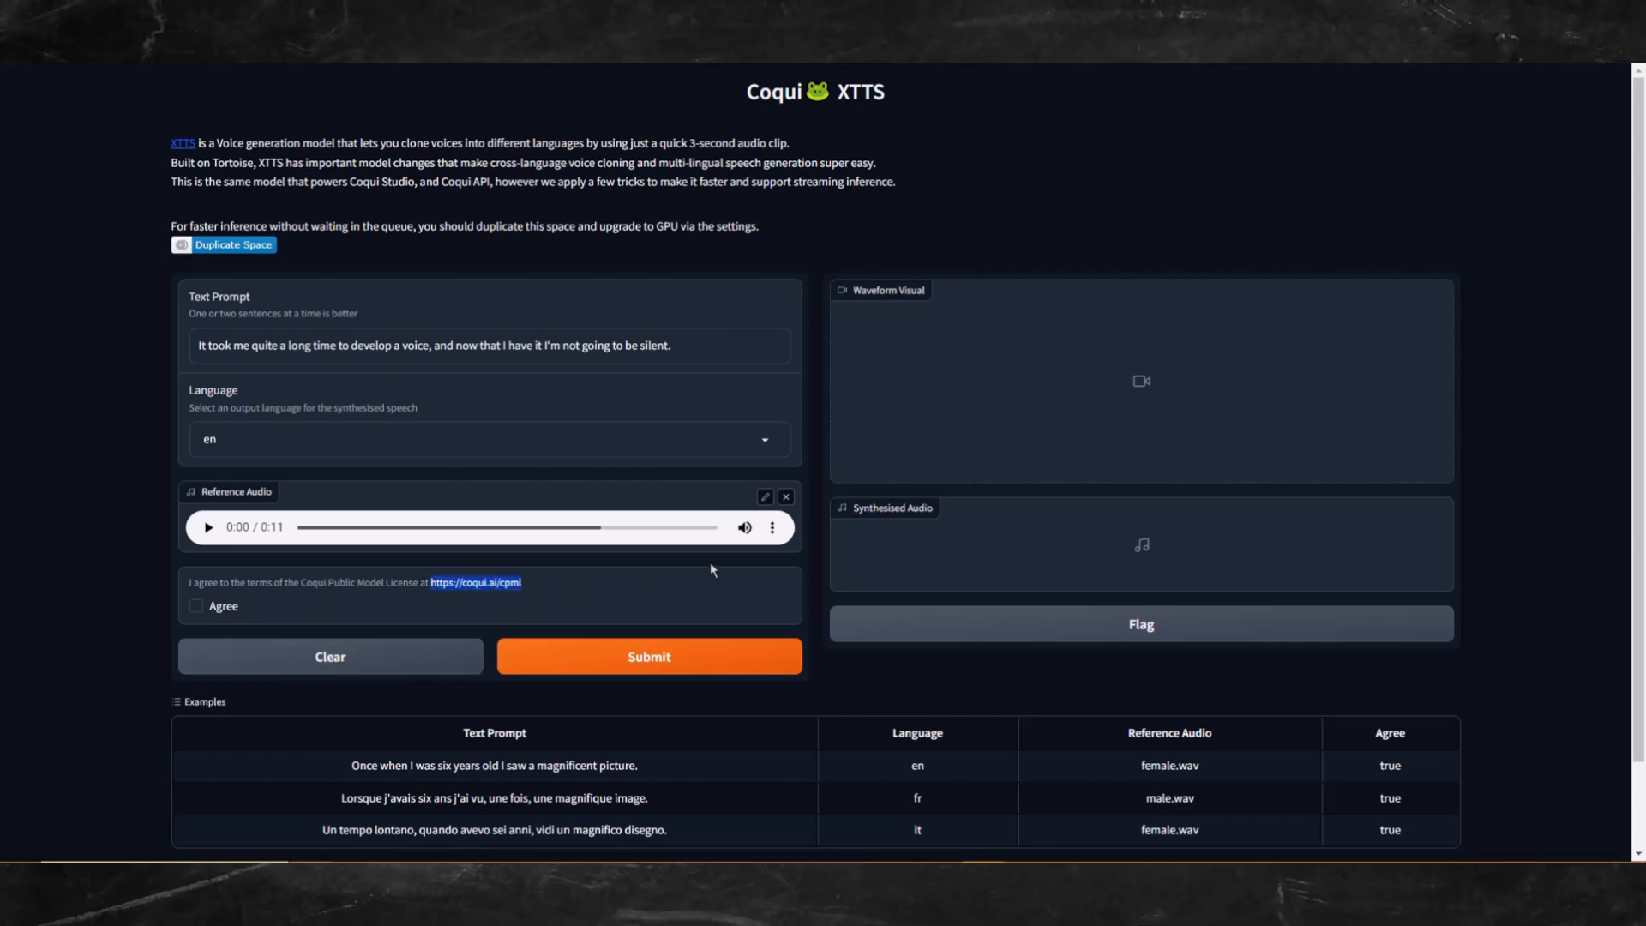
pyautogui.click(474, 581)
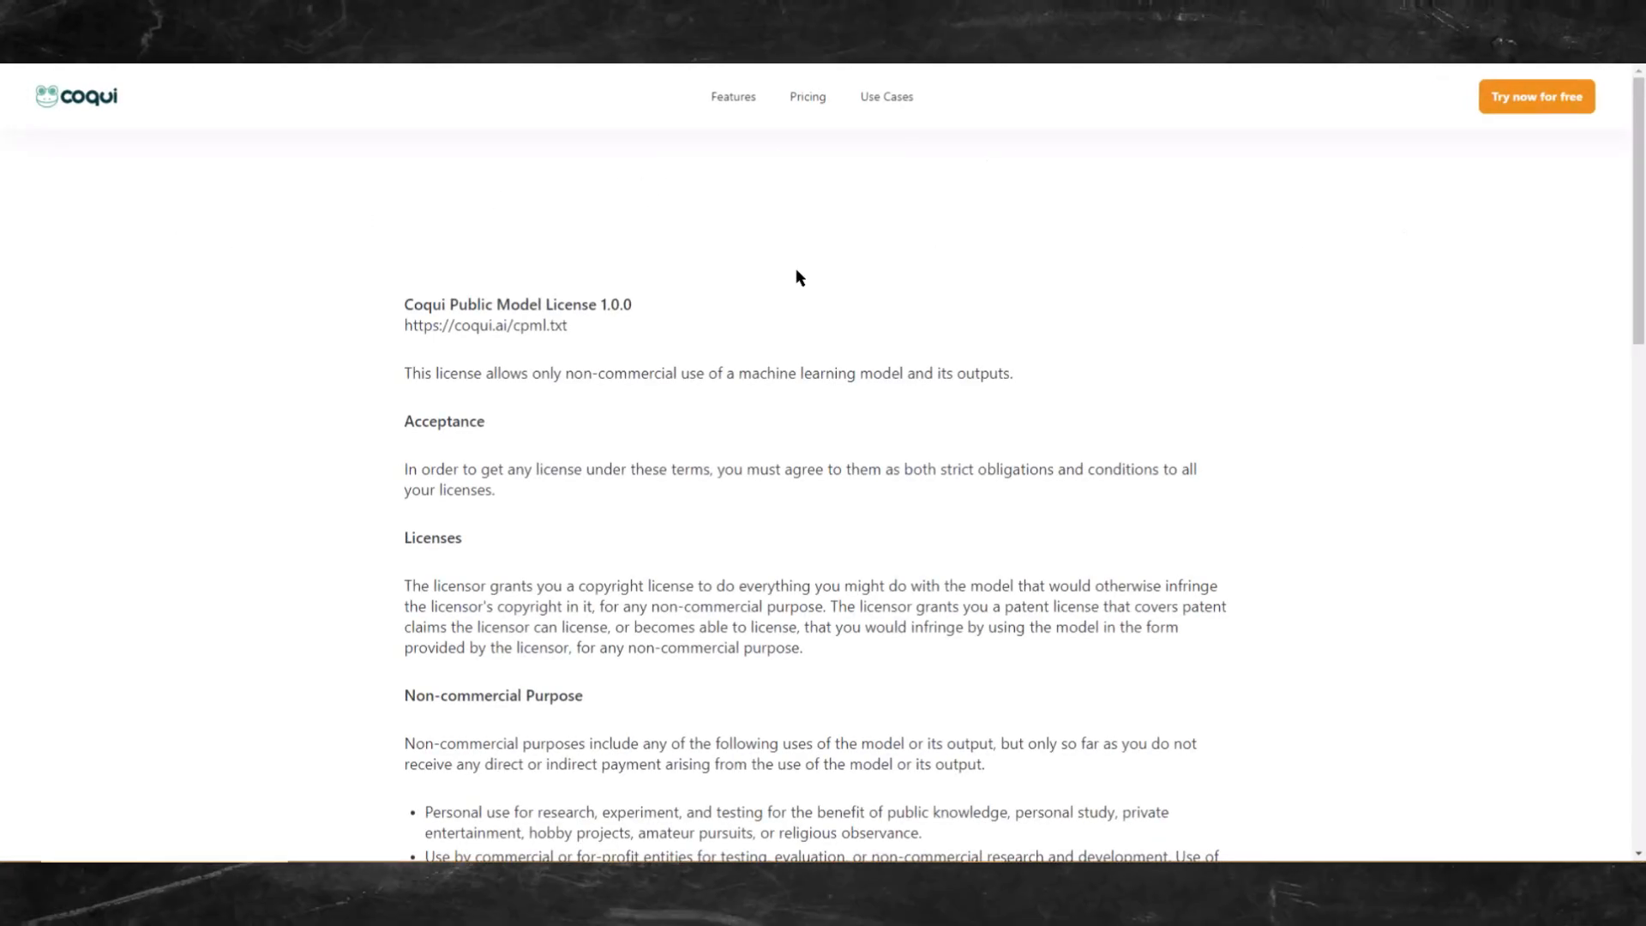
pyautogui.scroll(-3)
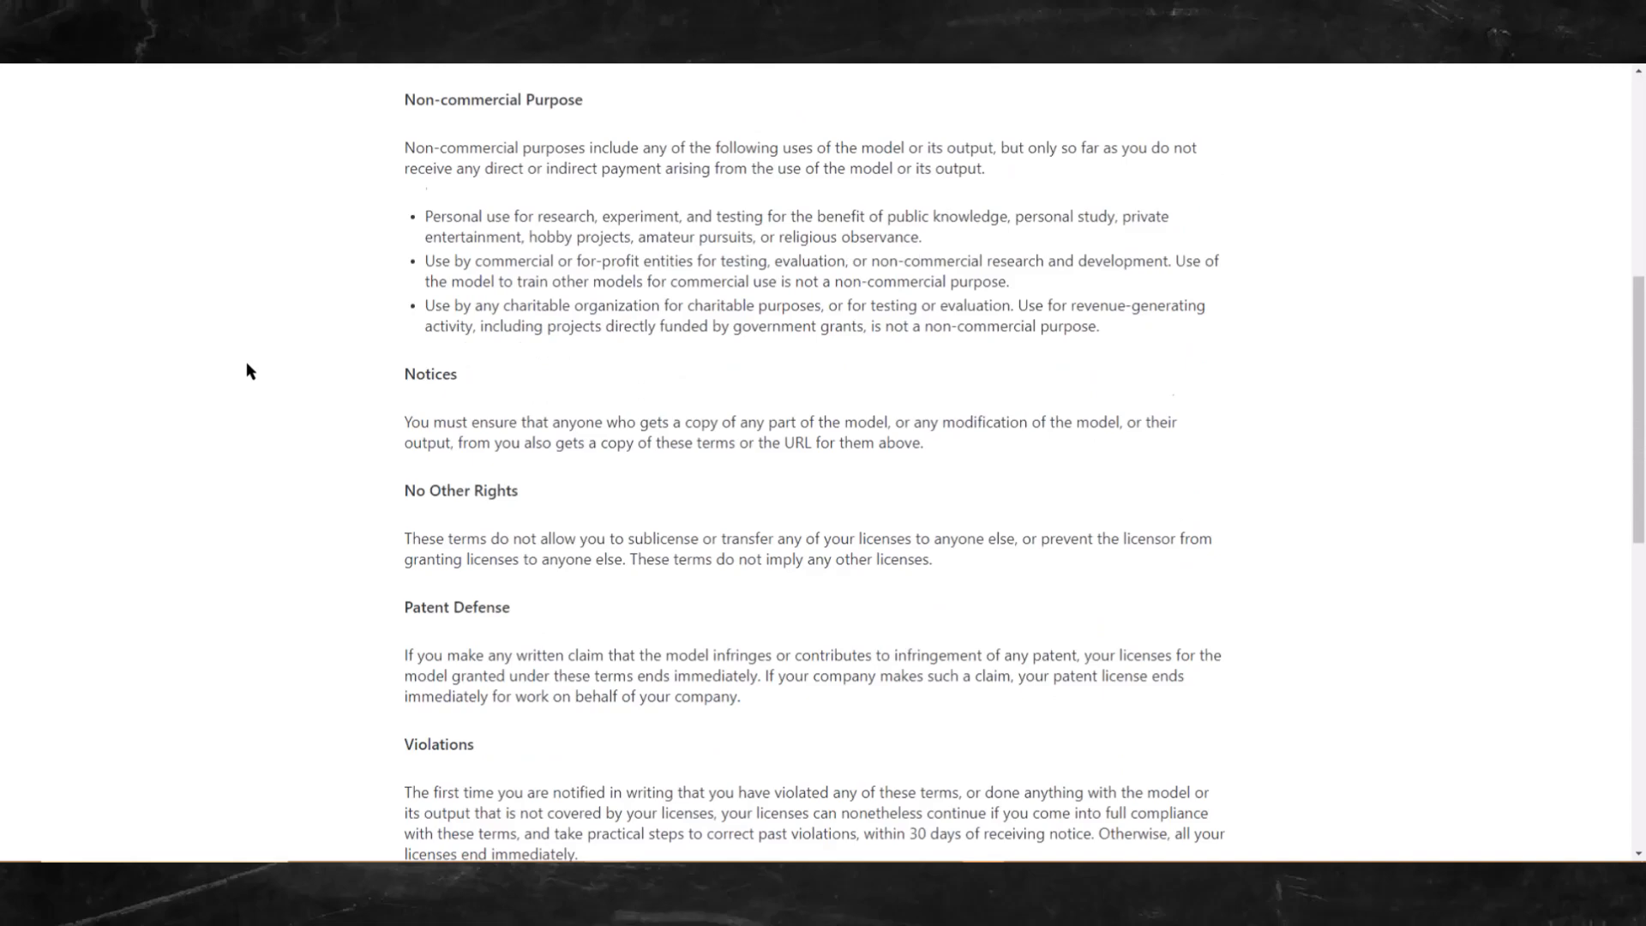
pyautogui.scroll(3)
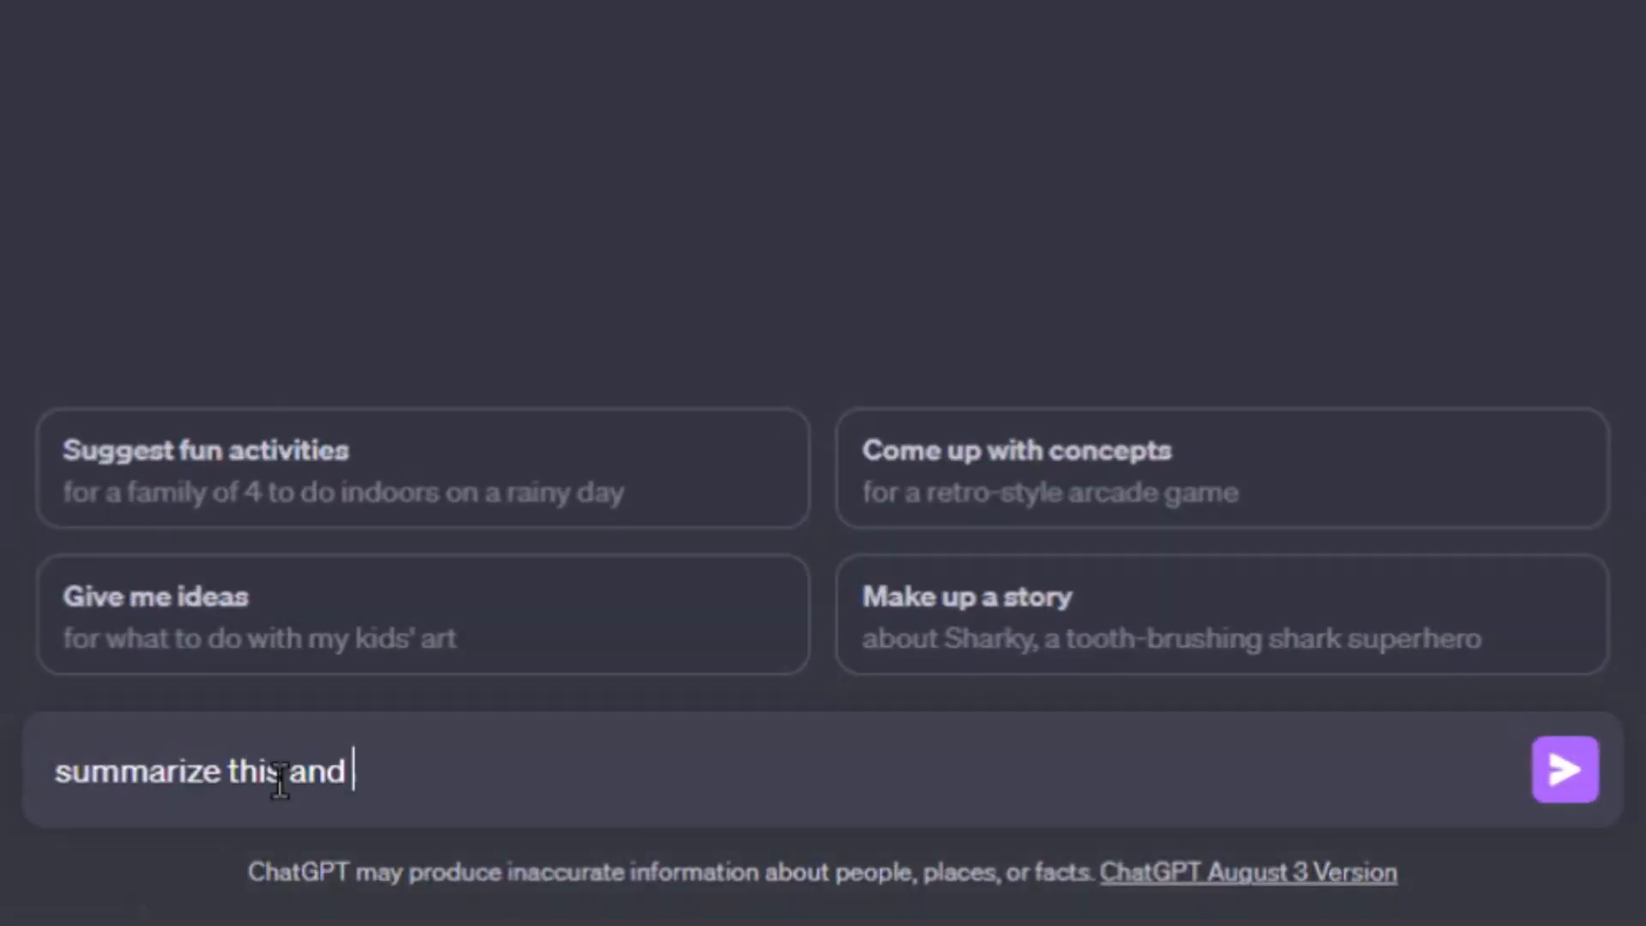
# - Ask ChatGPT for all the main points of the pasted Coqui Public Model License
pyautogui.write('give me all the main points')
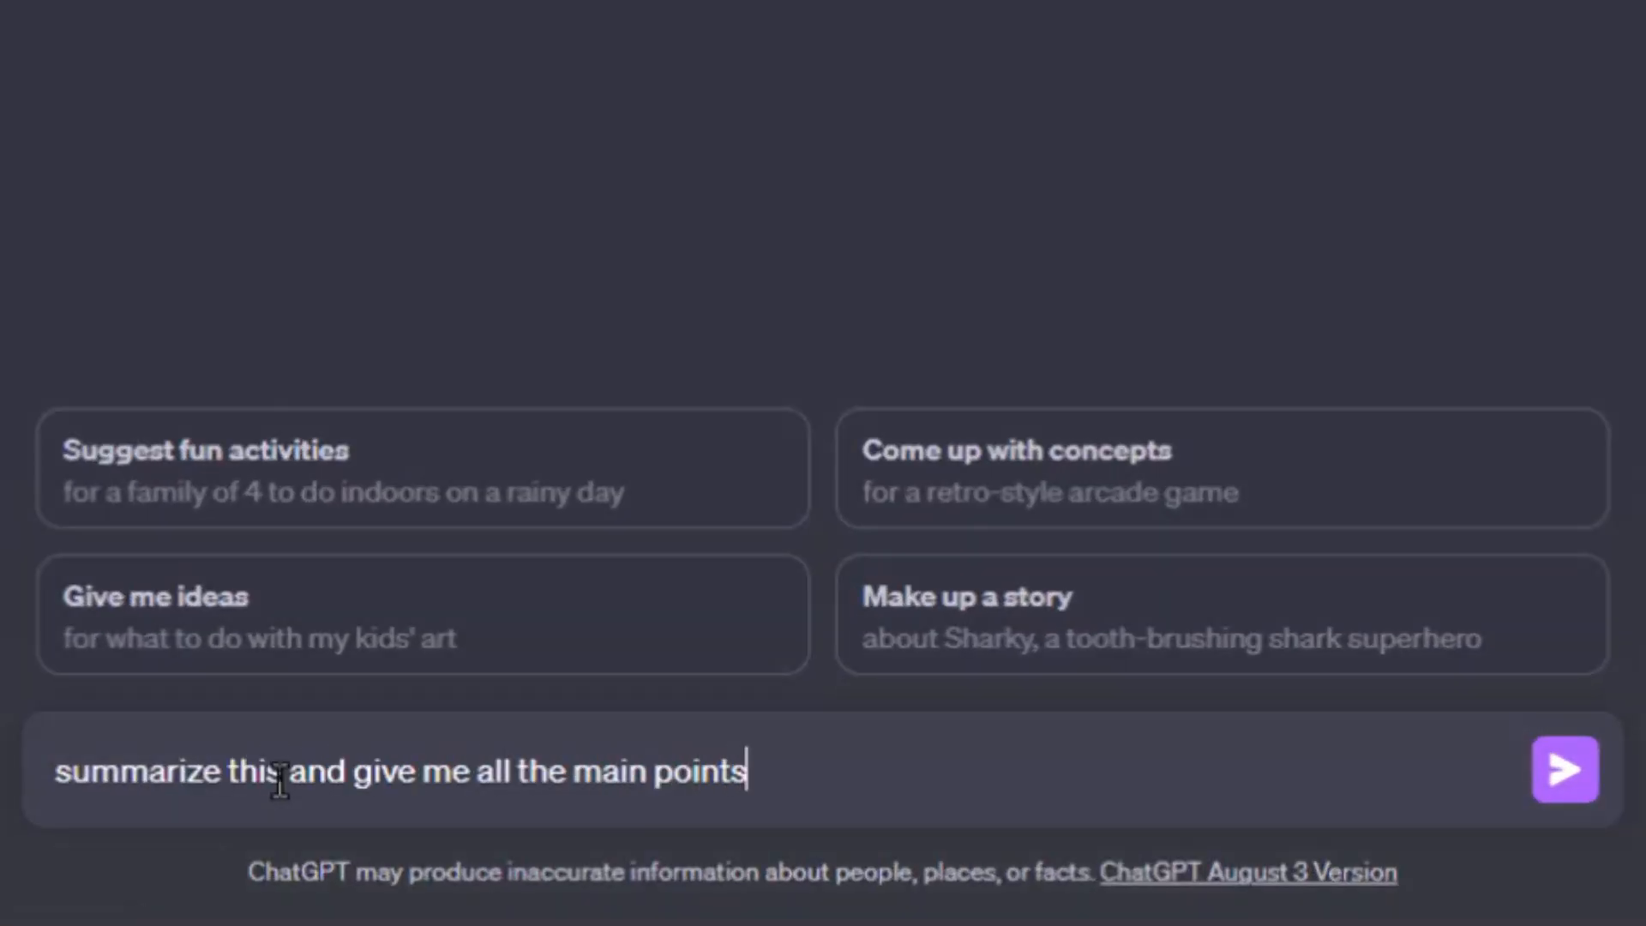
pyautogui.write('I need to know about in bu')
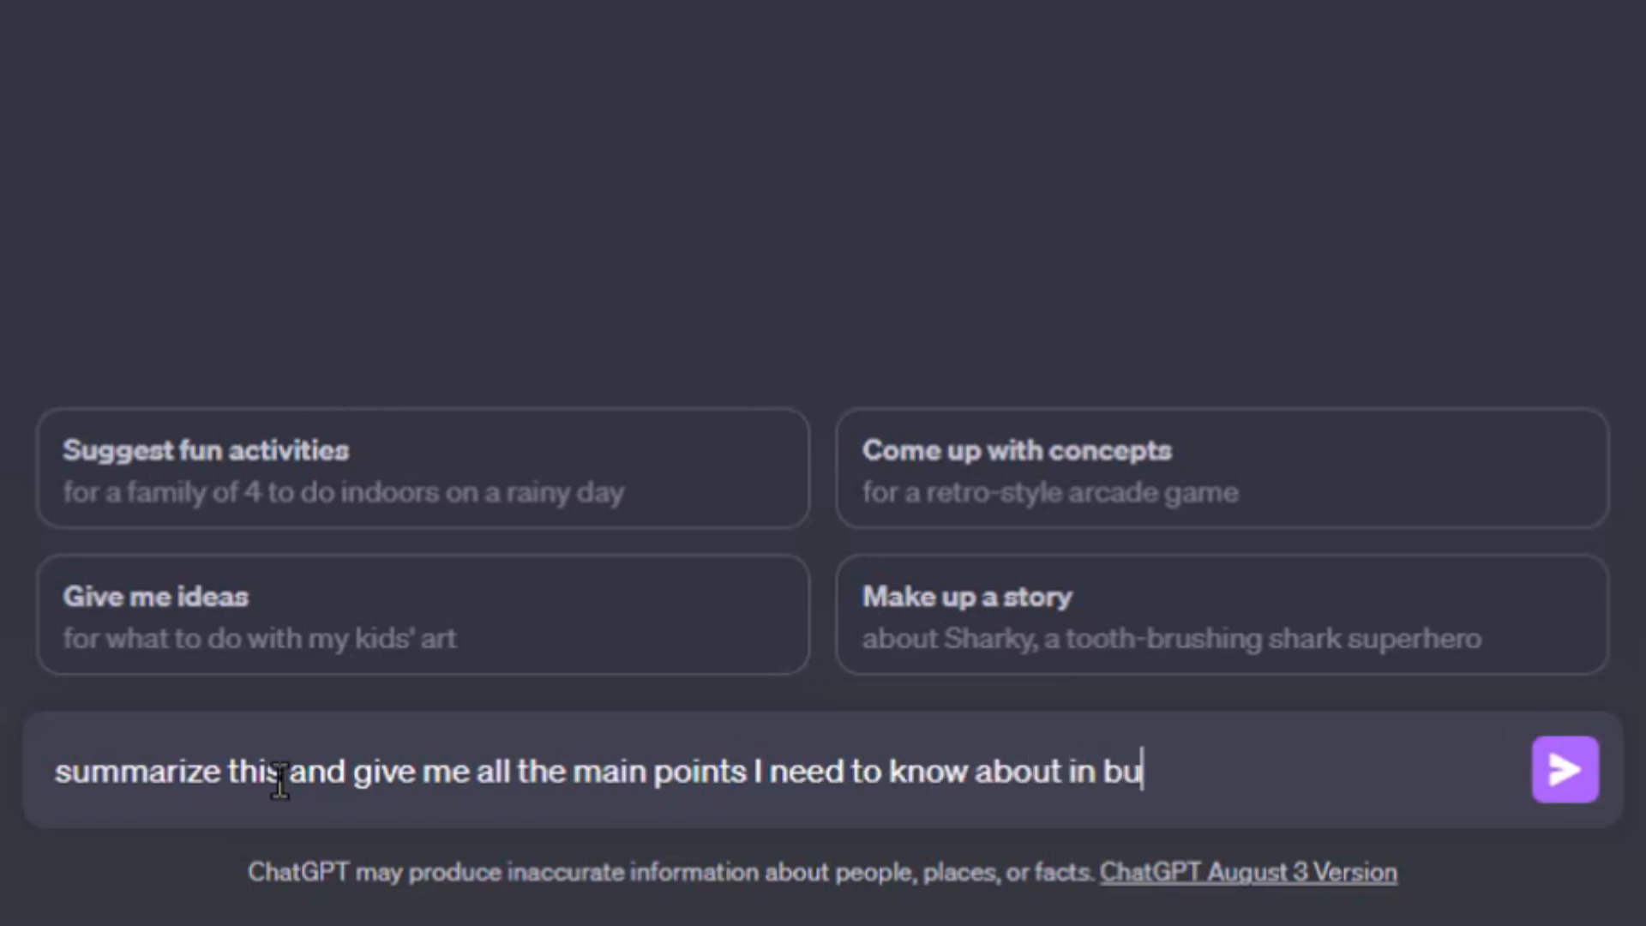
pyautogui.click(1564, 770)
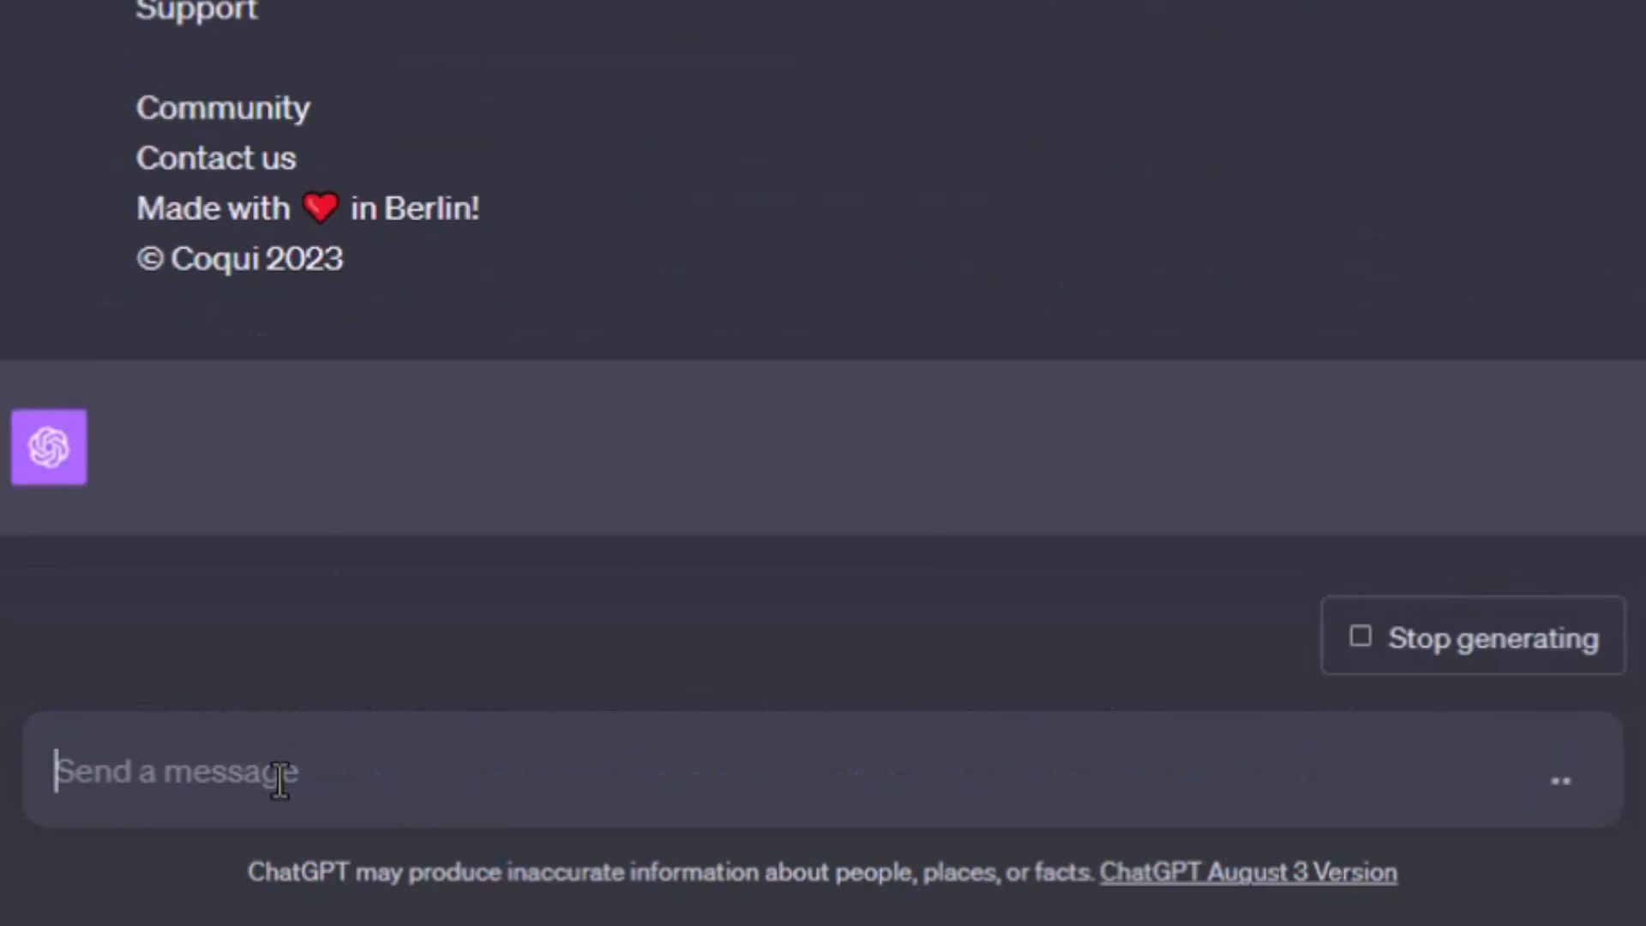
pyautogui.scroll(-3)
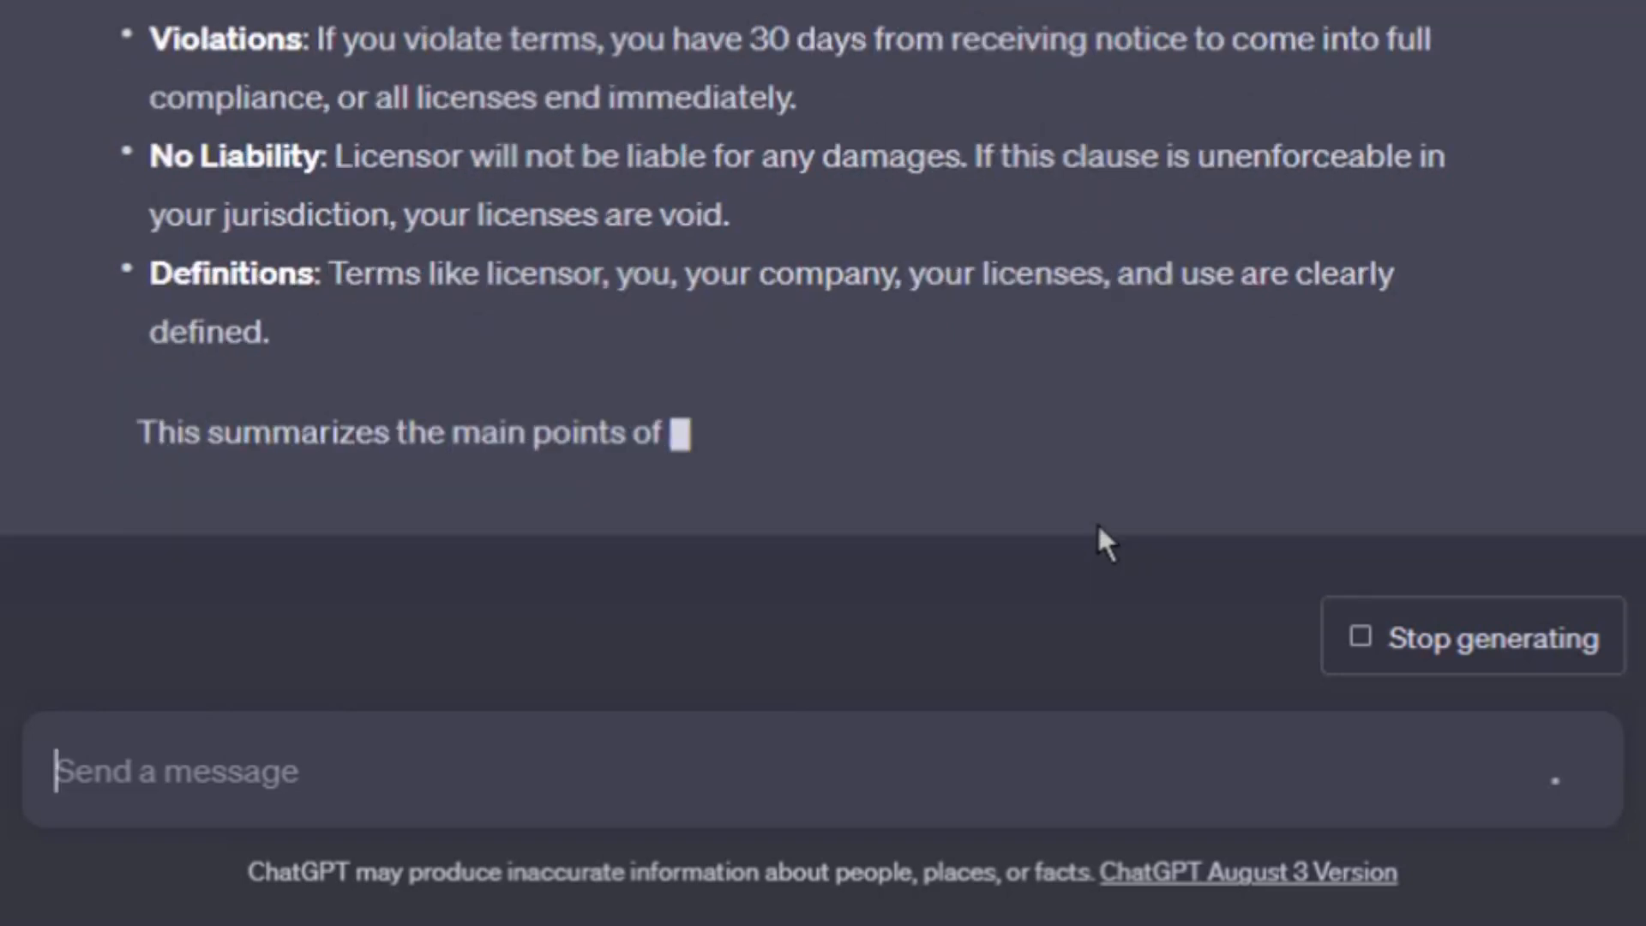
# - Ask ChatGPT to simplify the summary so it's easy to understand
pyautogui.write('can you break this down for me and si')
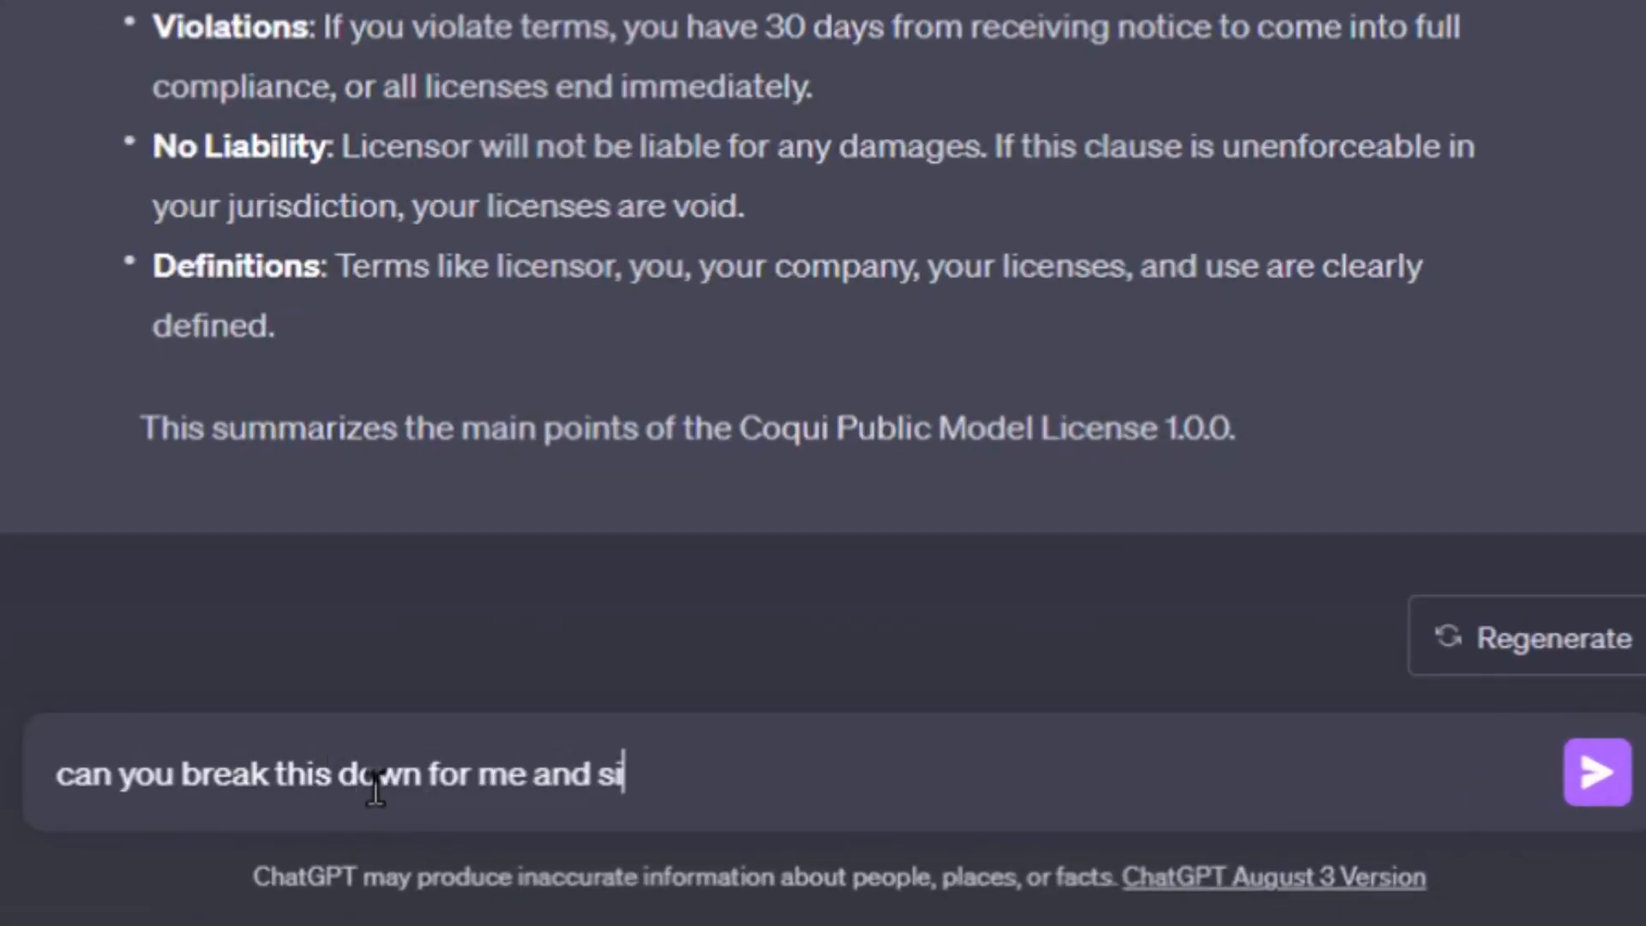
pyautogui.write("mplify it so it's easy for me to understand")
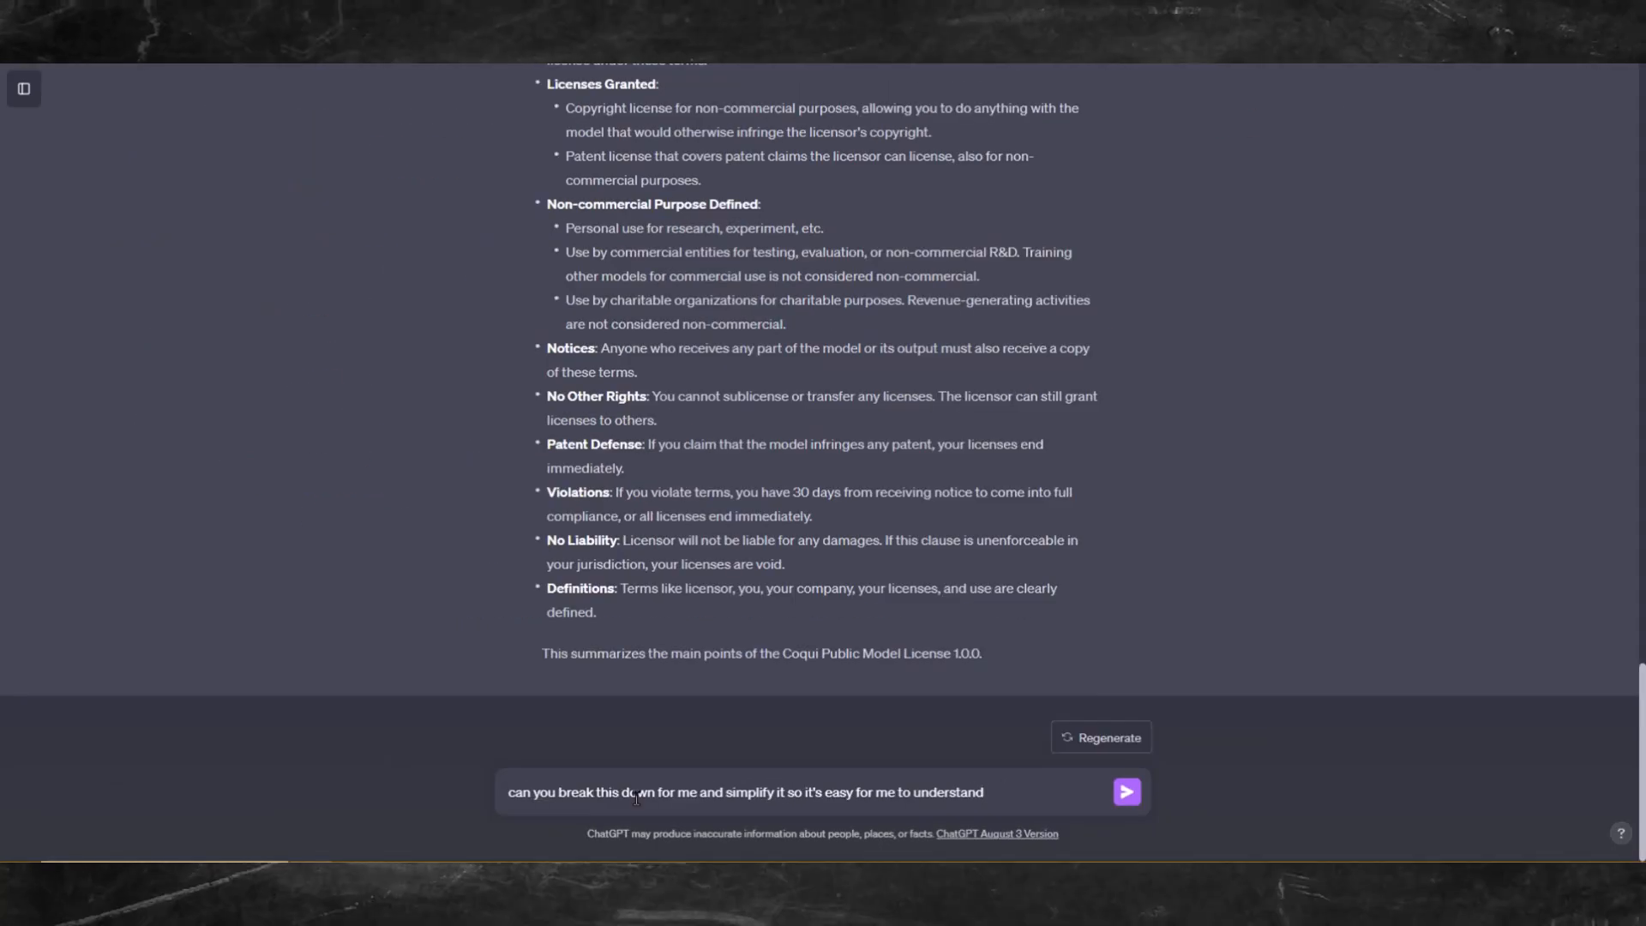
pyautogui.click(1125, 792)
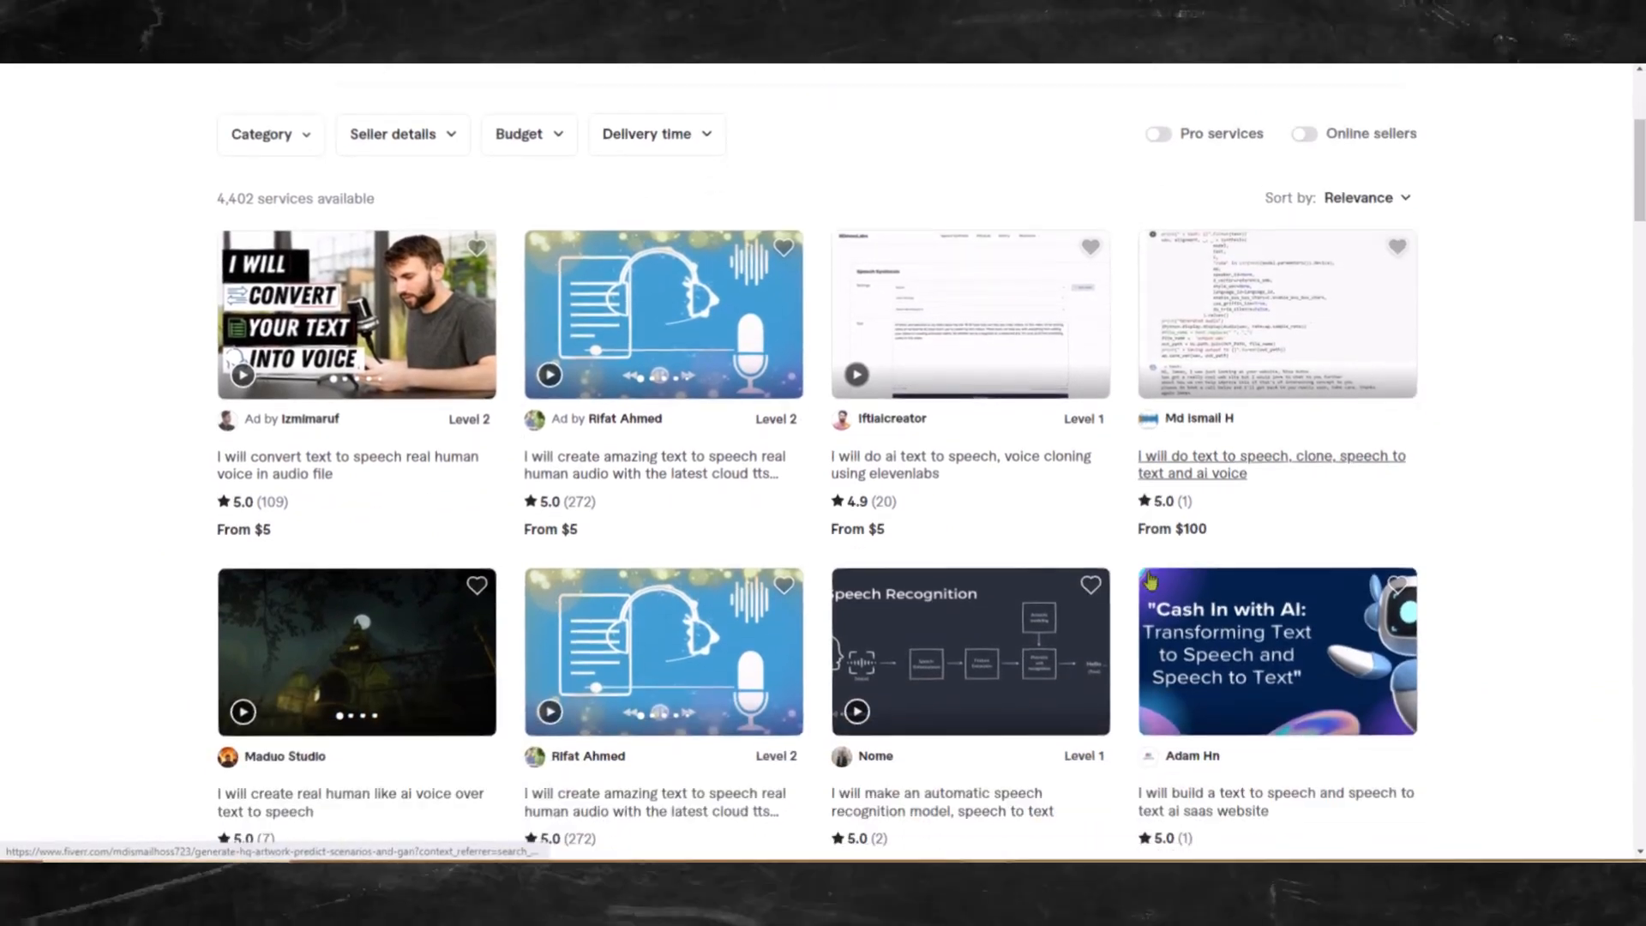
pyautogui.scroll(-3)
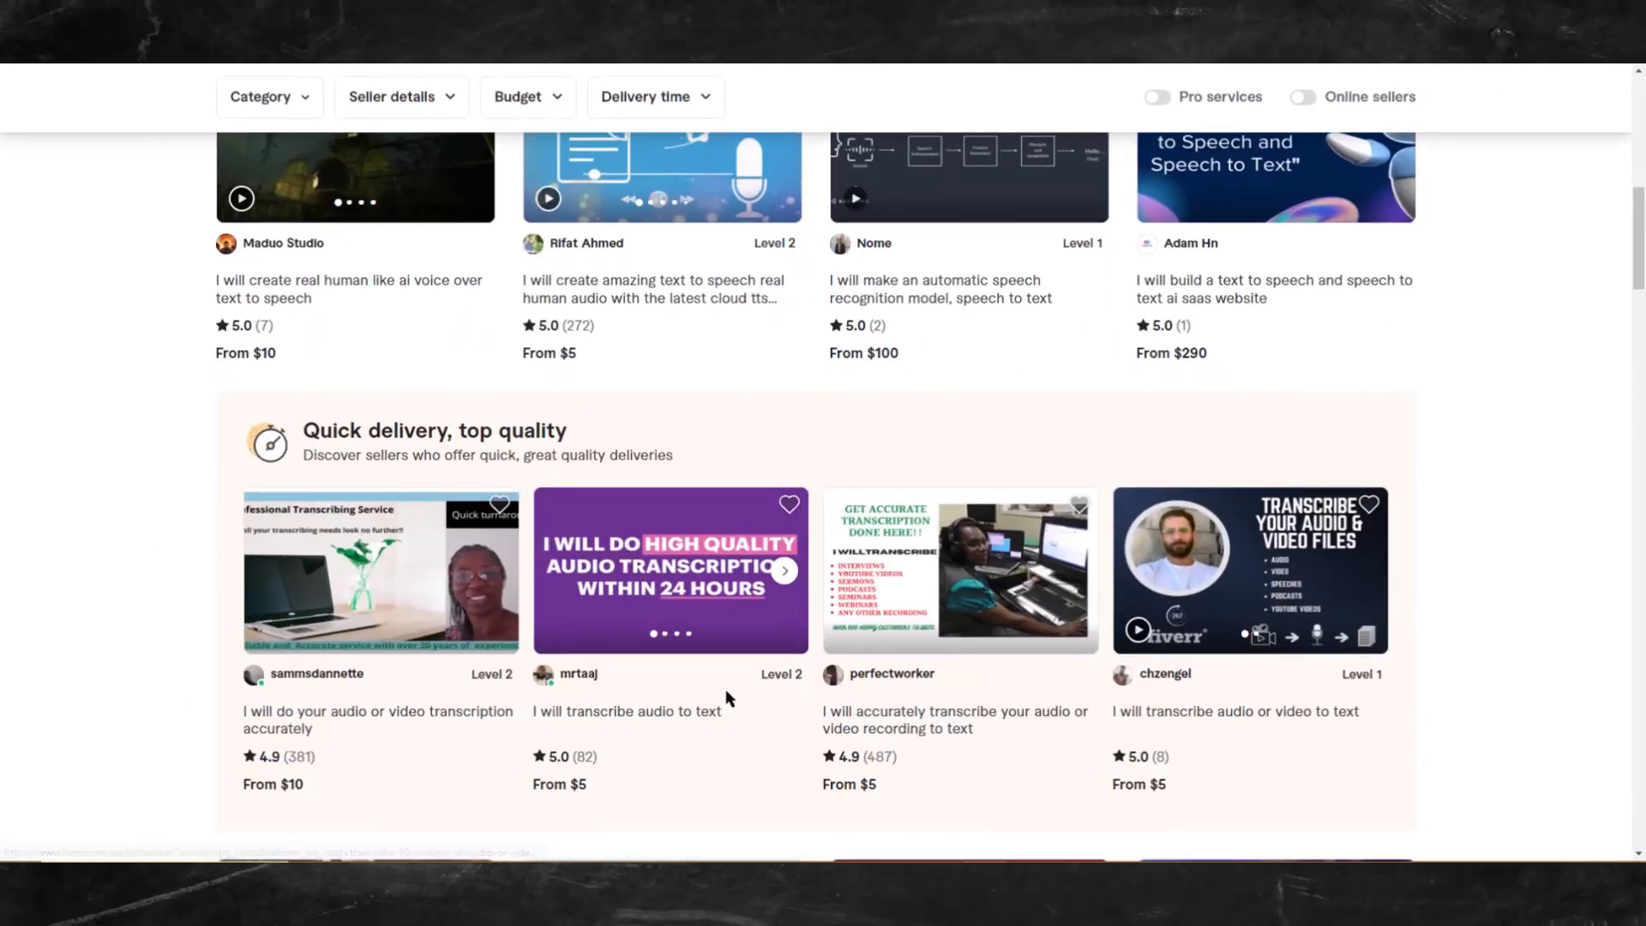
pyautogui.scroll(-3)
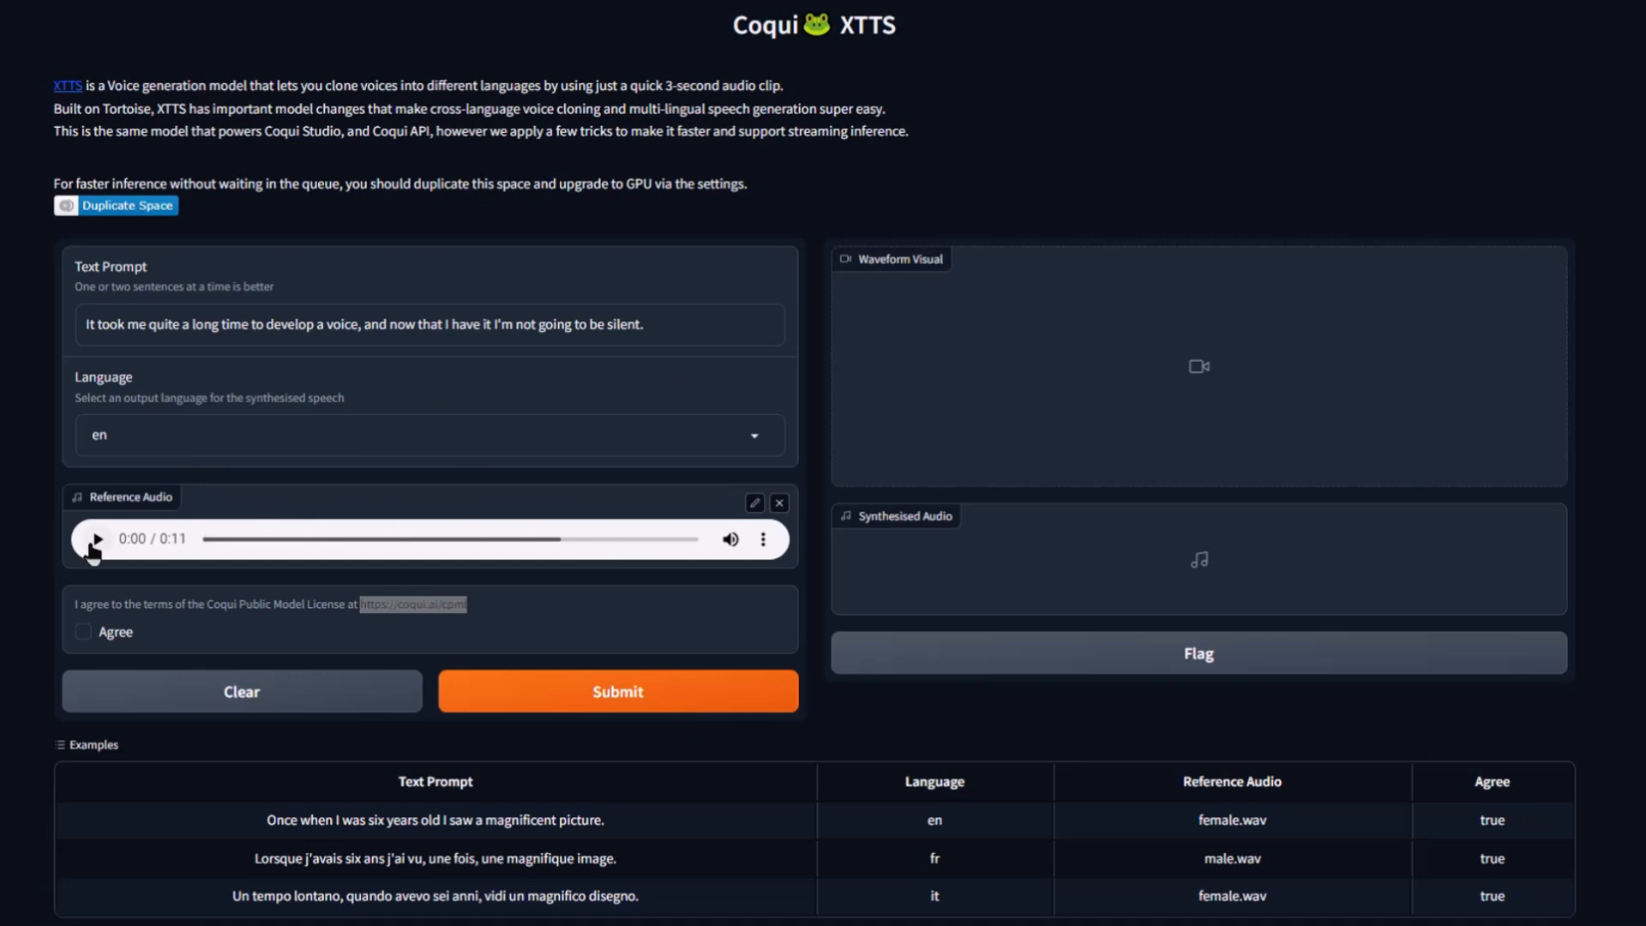
# - Submit the prompt with the 11-second reference clip and listen to the synthesised result
pyautogui.click(96, 539)
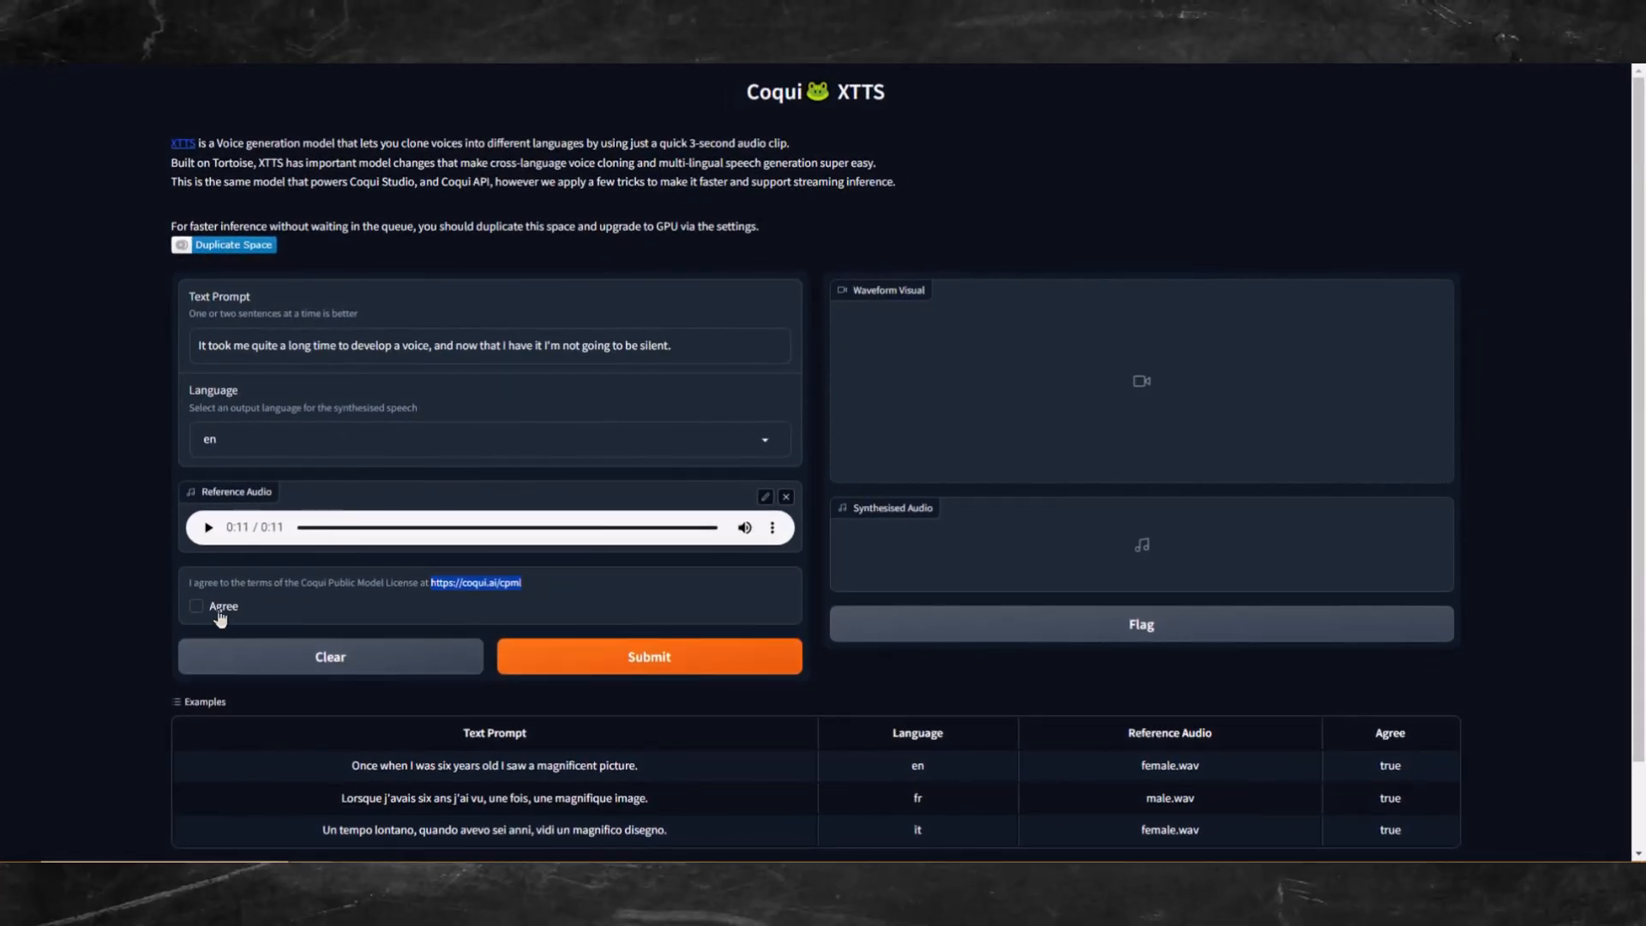
pyautogui.click(195, 605)
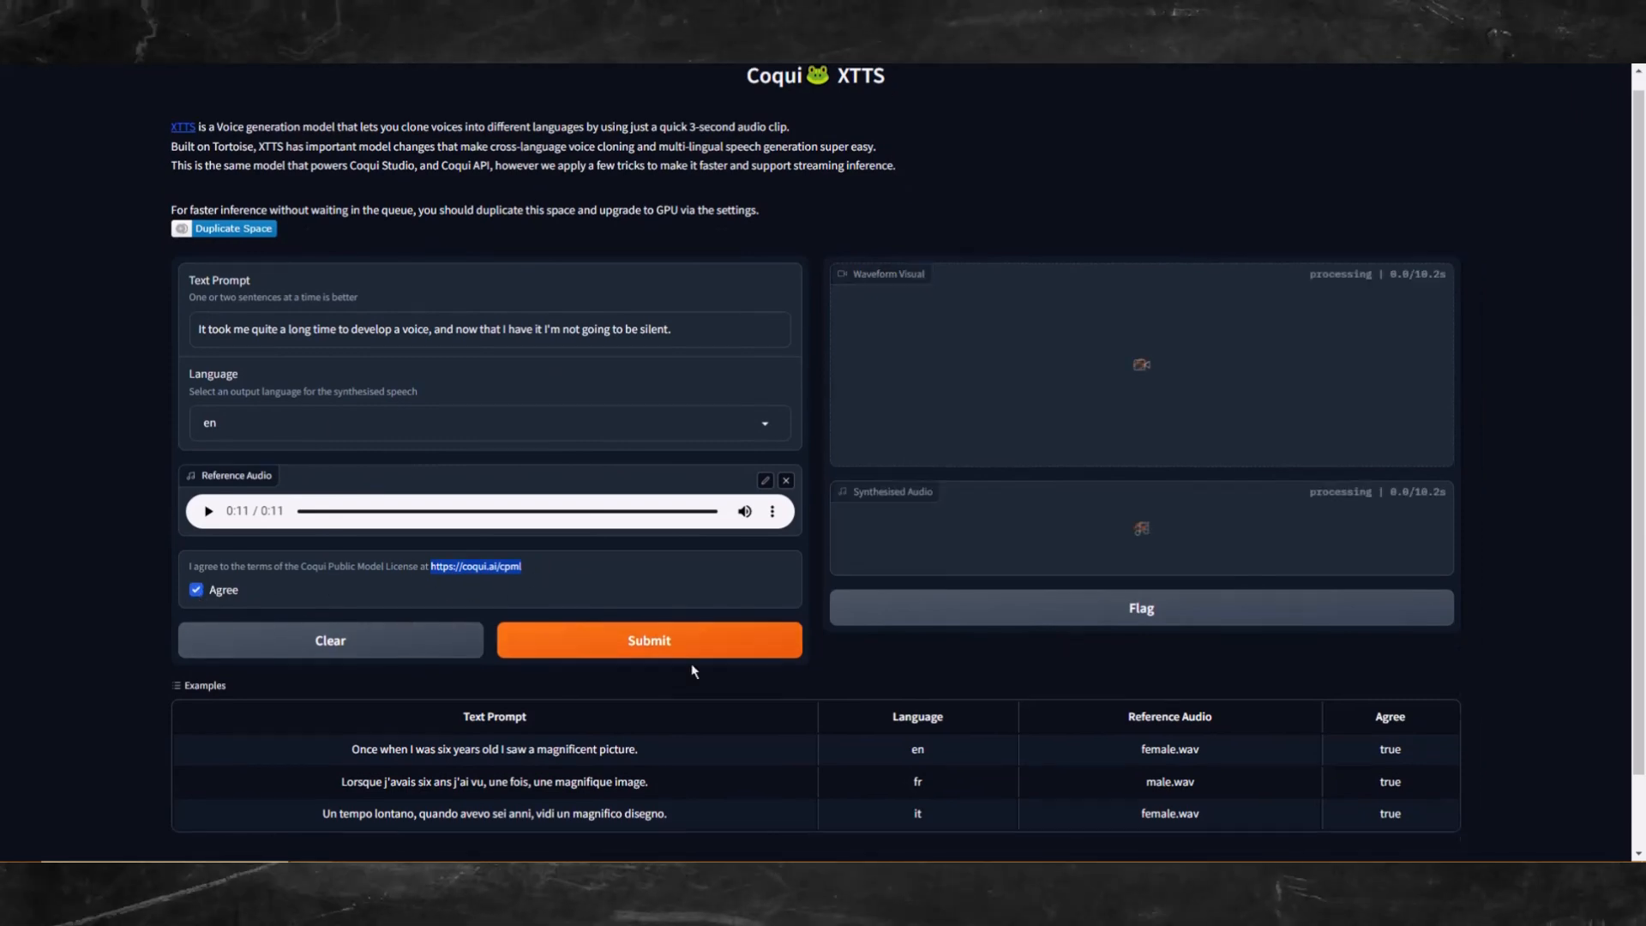
pyautogui.scroll(-3)
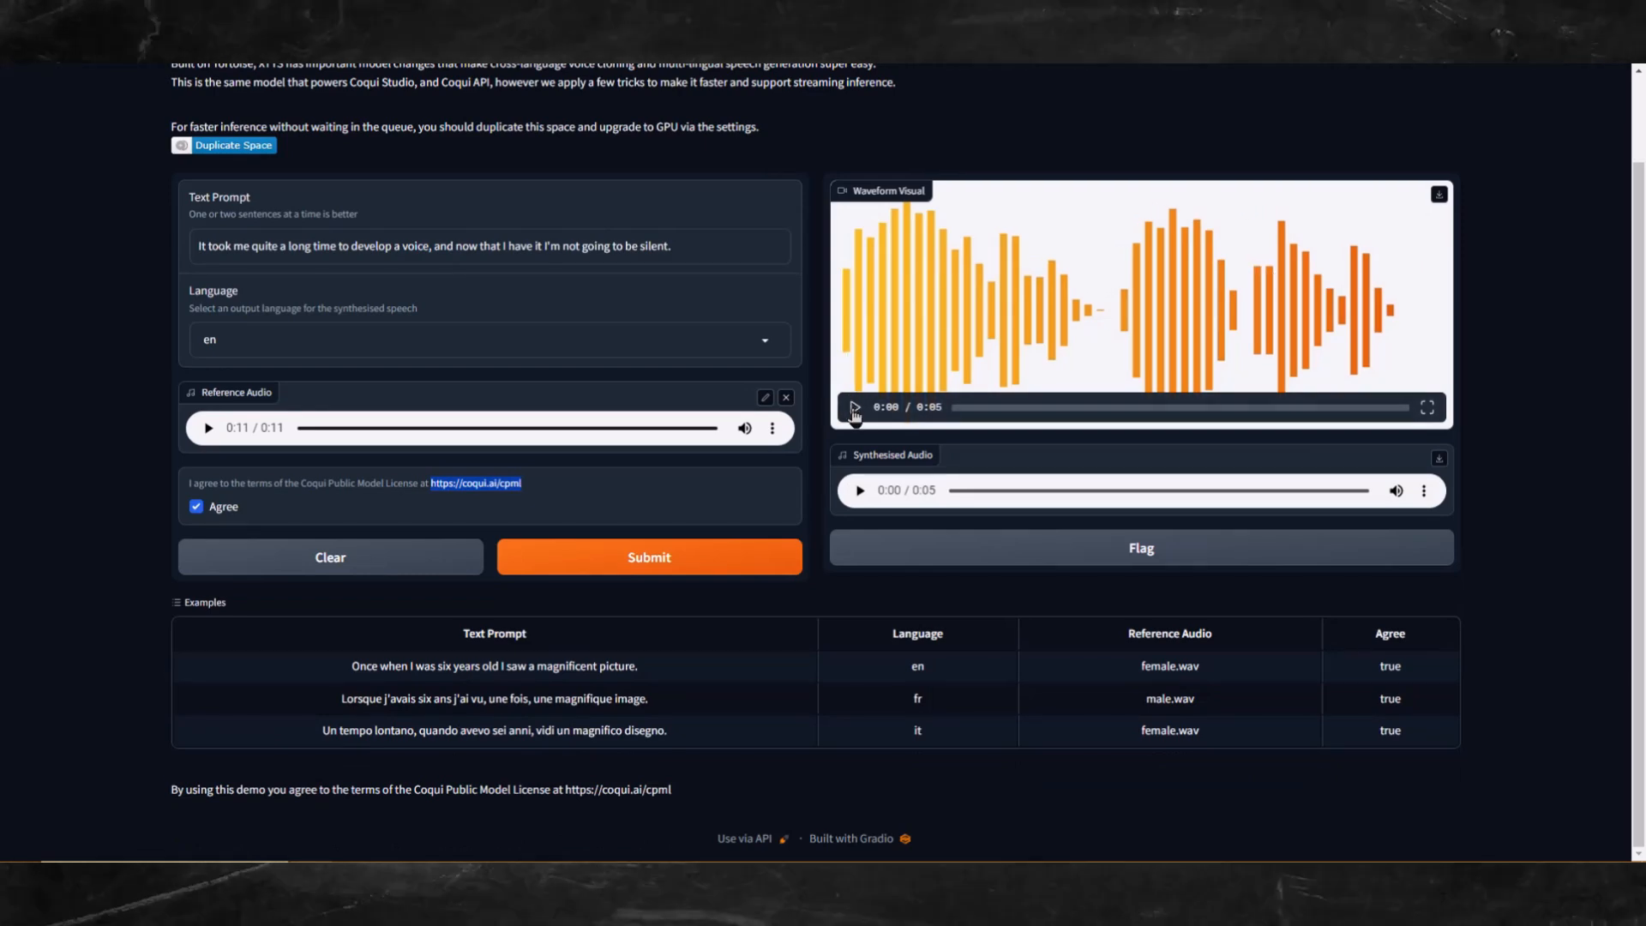
pyautogui.click(854, 409)
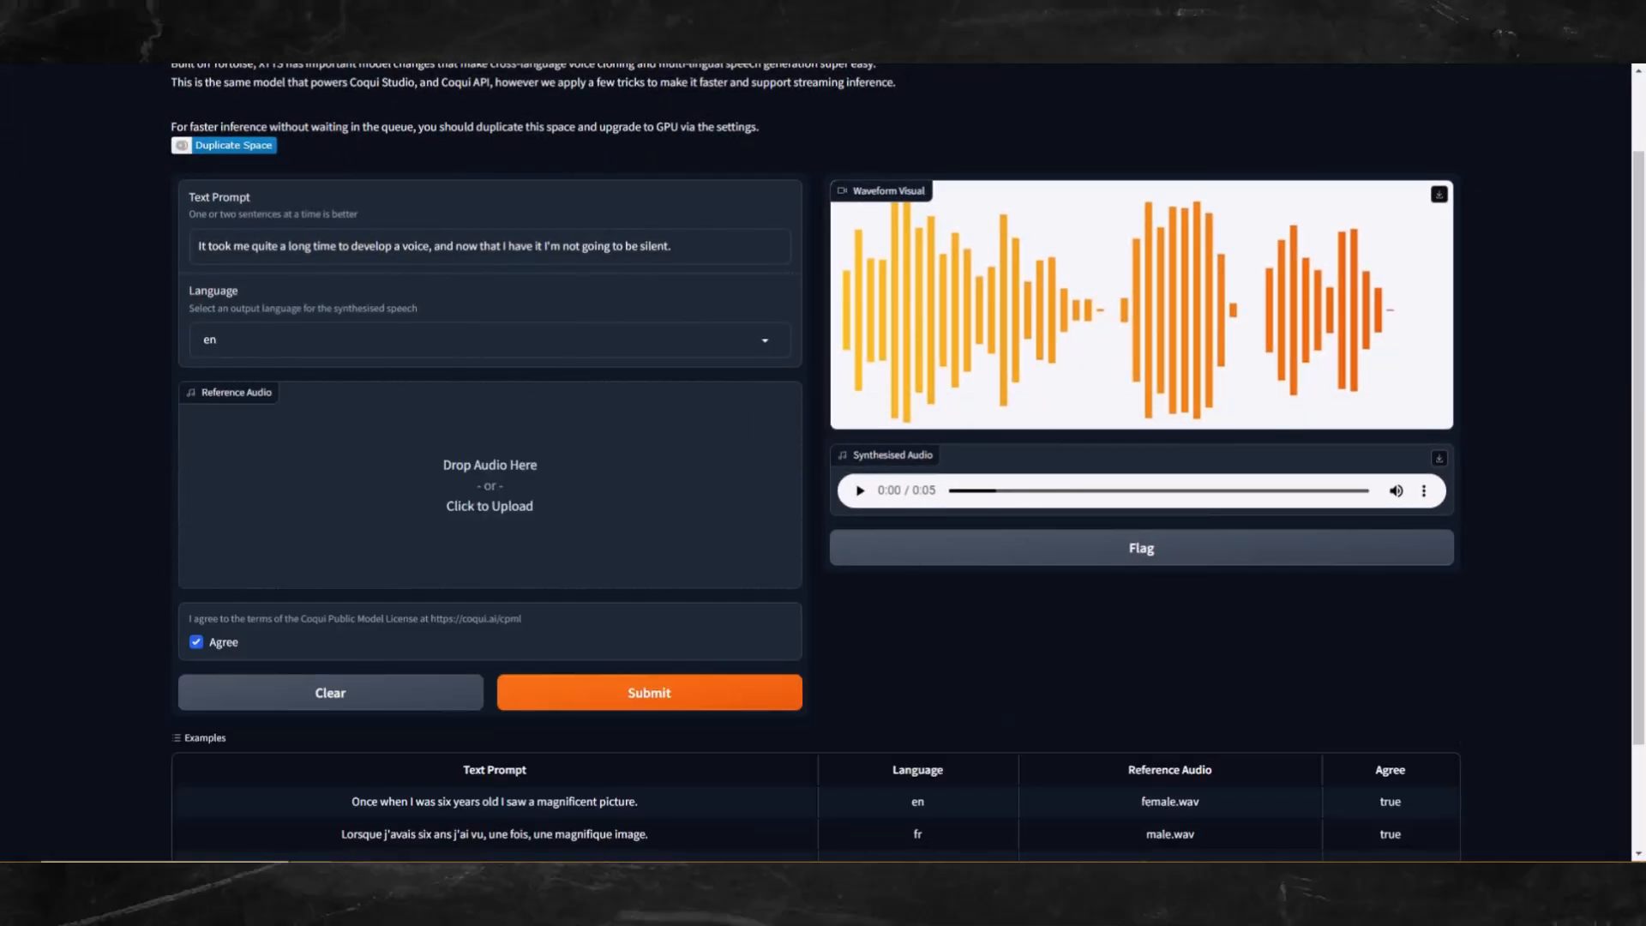
# - Load and play a 3-second reference clip, then submit the prompt in that voice
pyautogui.click(489, 485)
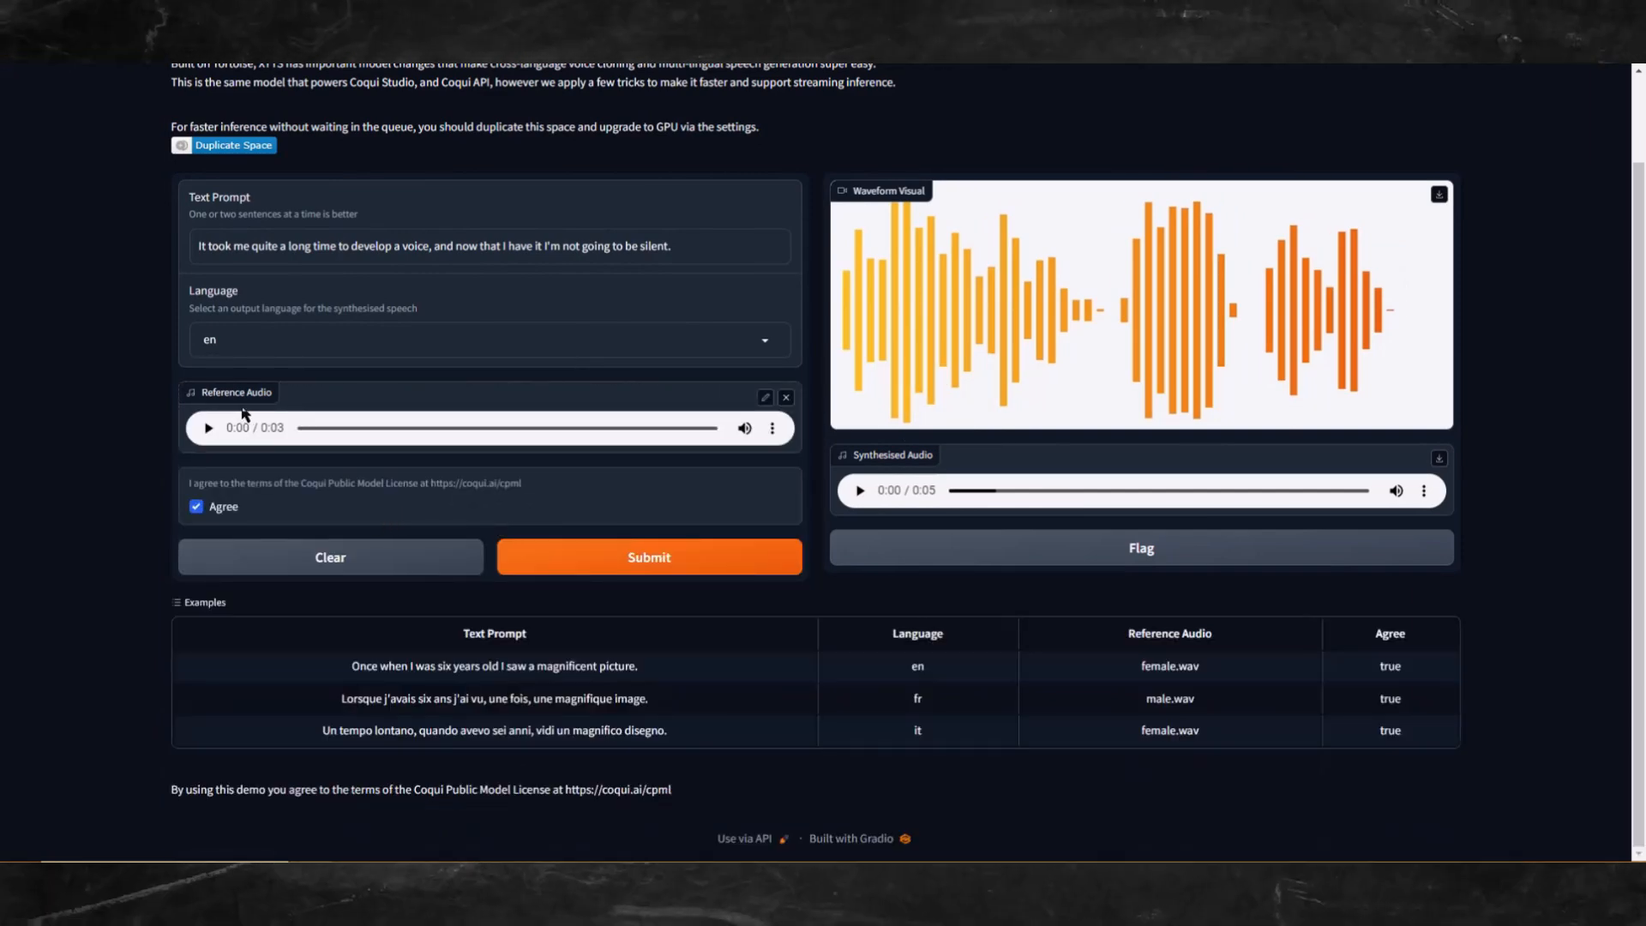
pyautogui.click(207, 427)
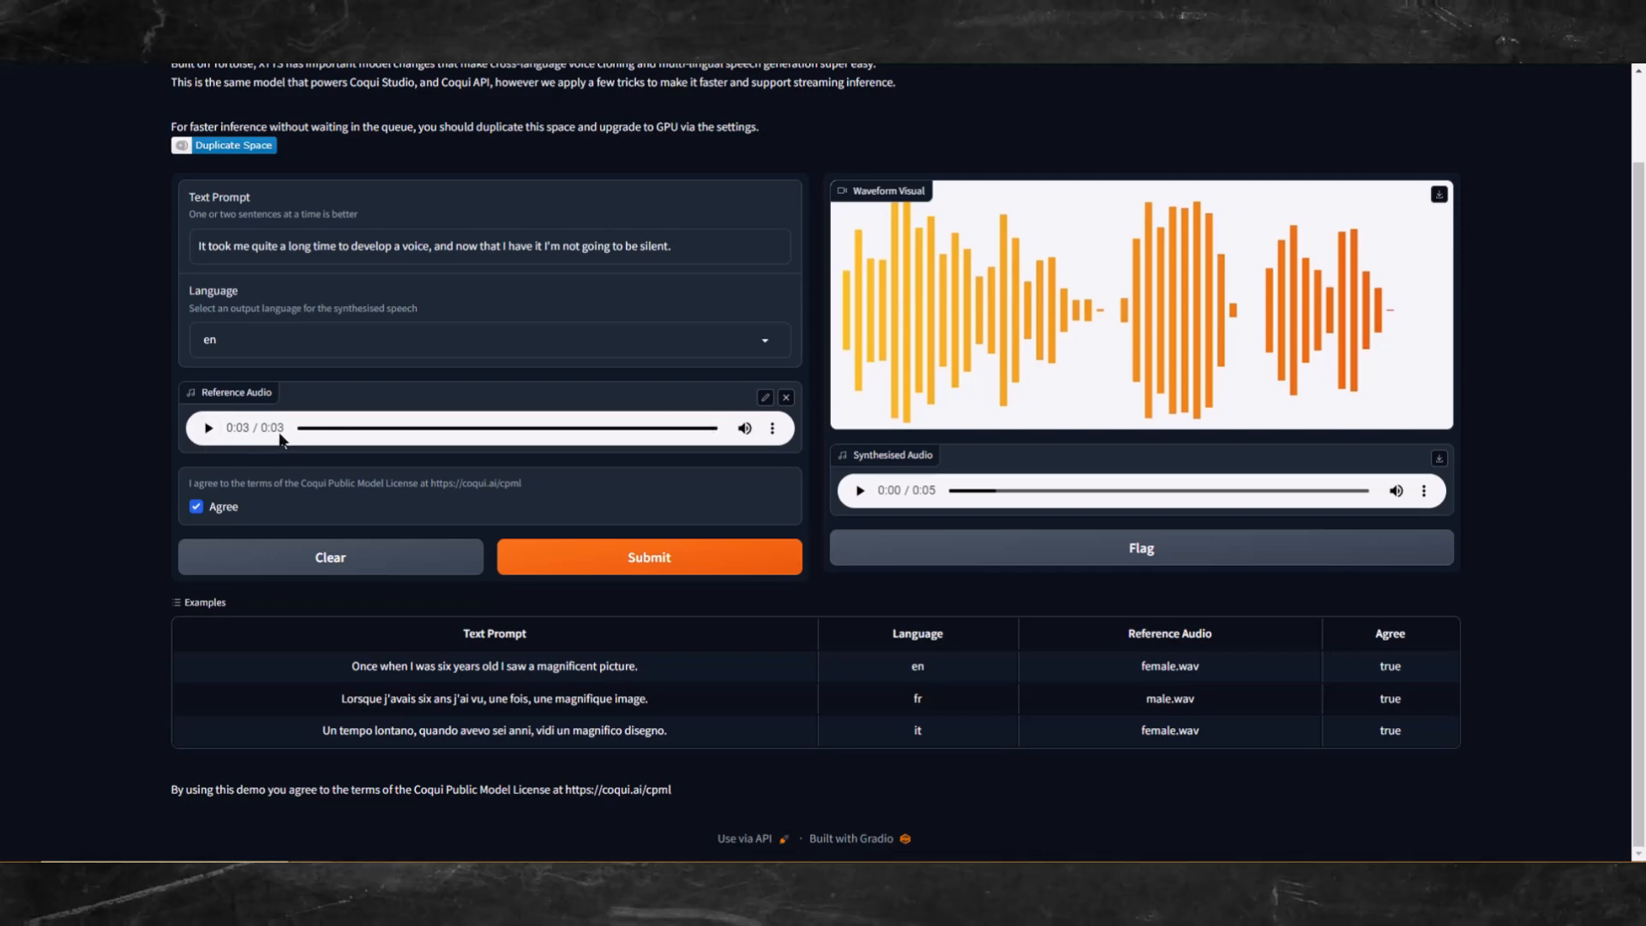
pyautogui.moveTo(278, 442)
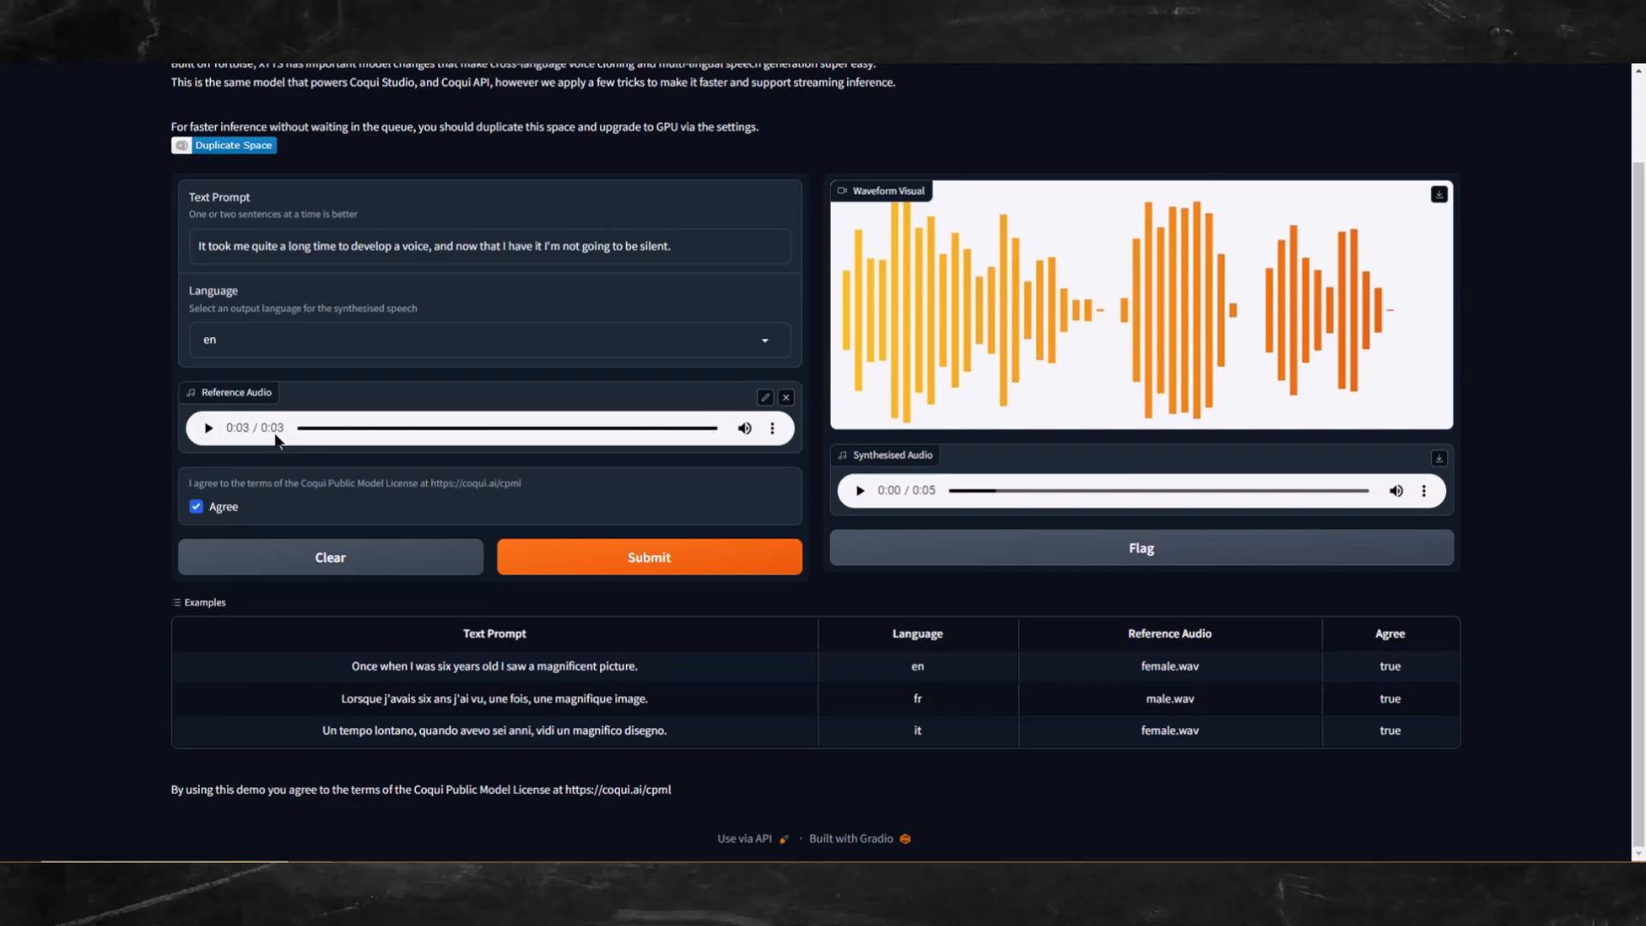
pyautogui.click(648, 556)
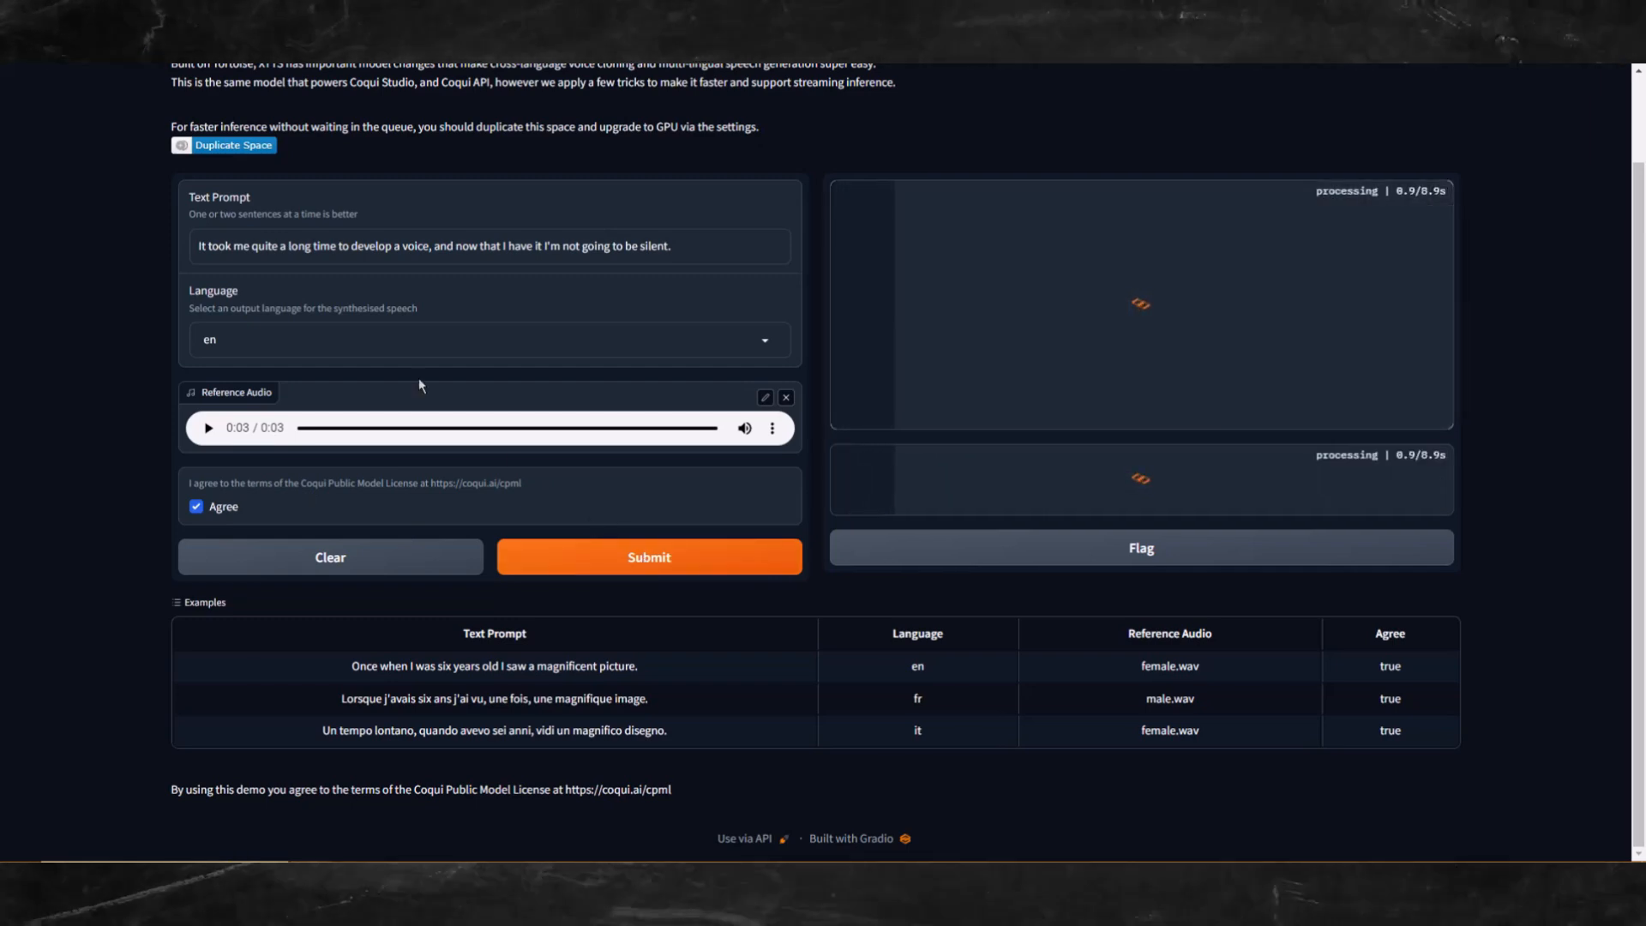
pyautogui.moveTo(613, 275)
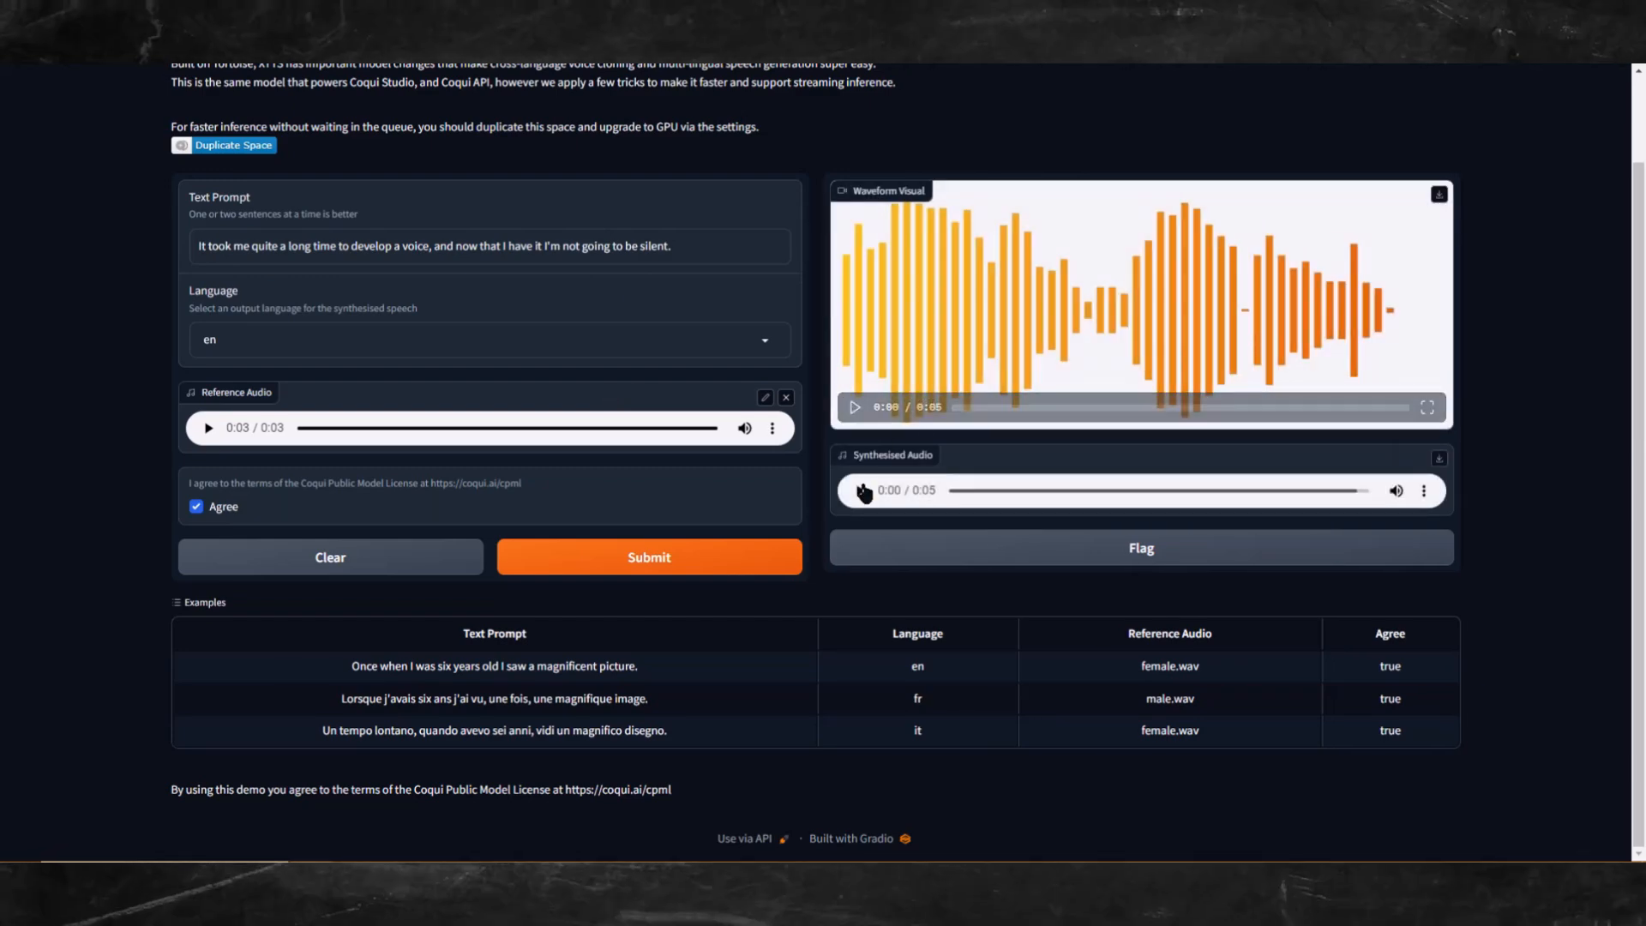
# - Listen to the synthesised speech and regenerate it from the same 3-second clip
pyautogui.click(857, 490)
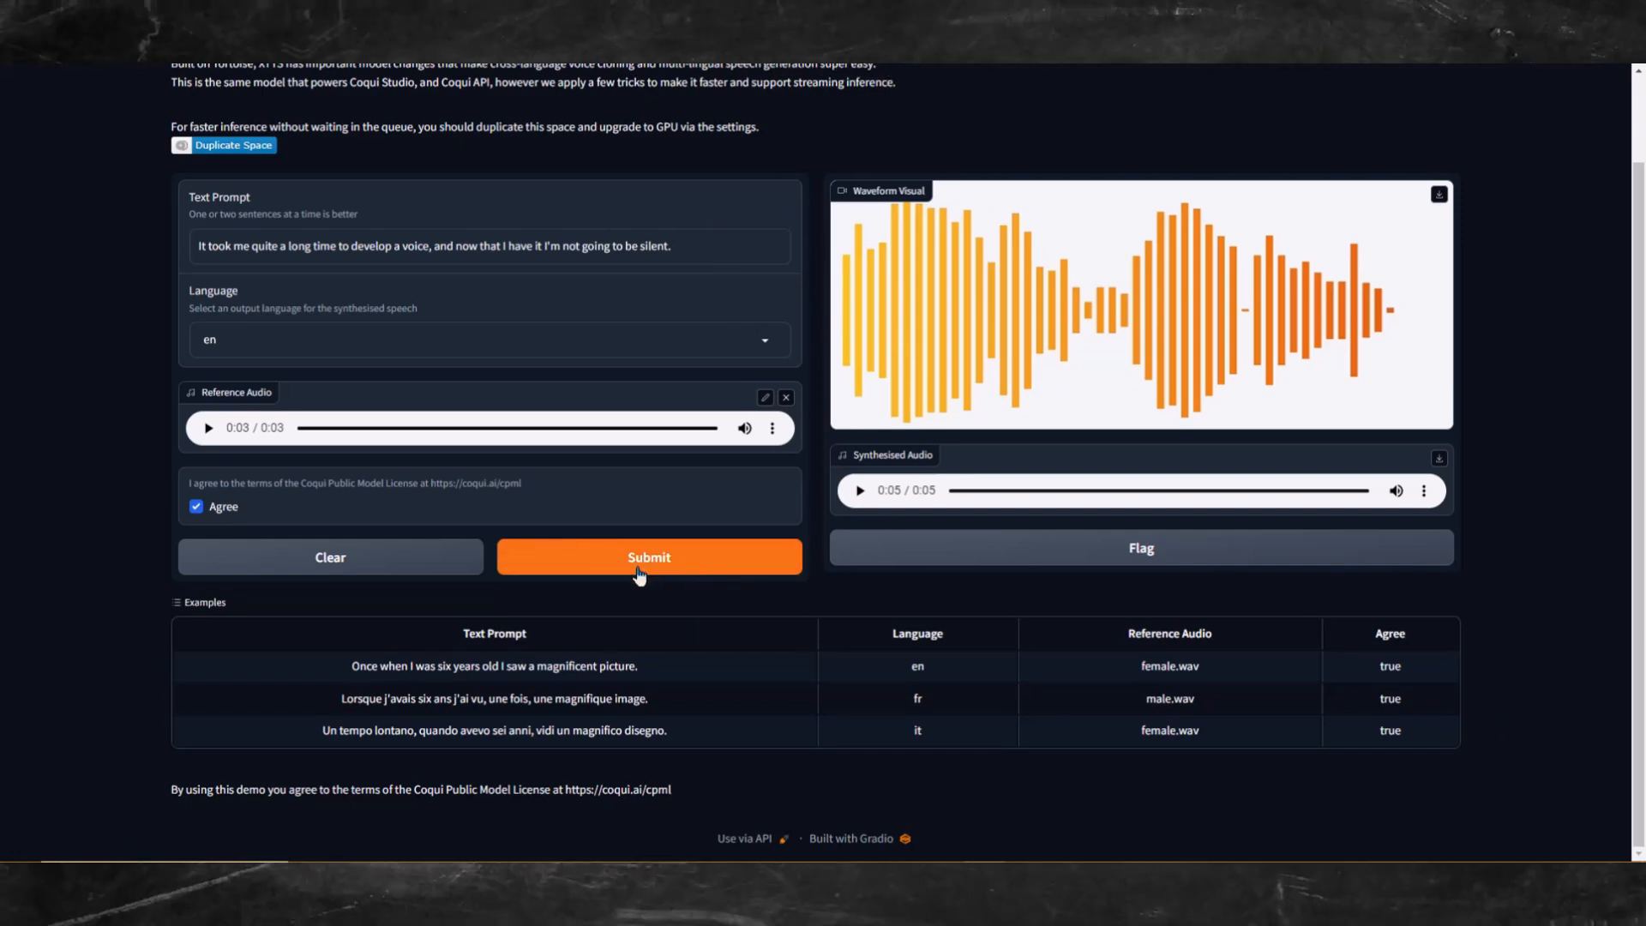
pyautogui.click(648, 557)
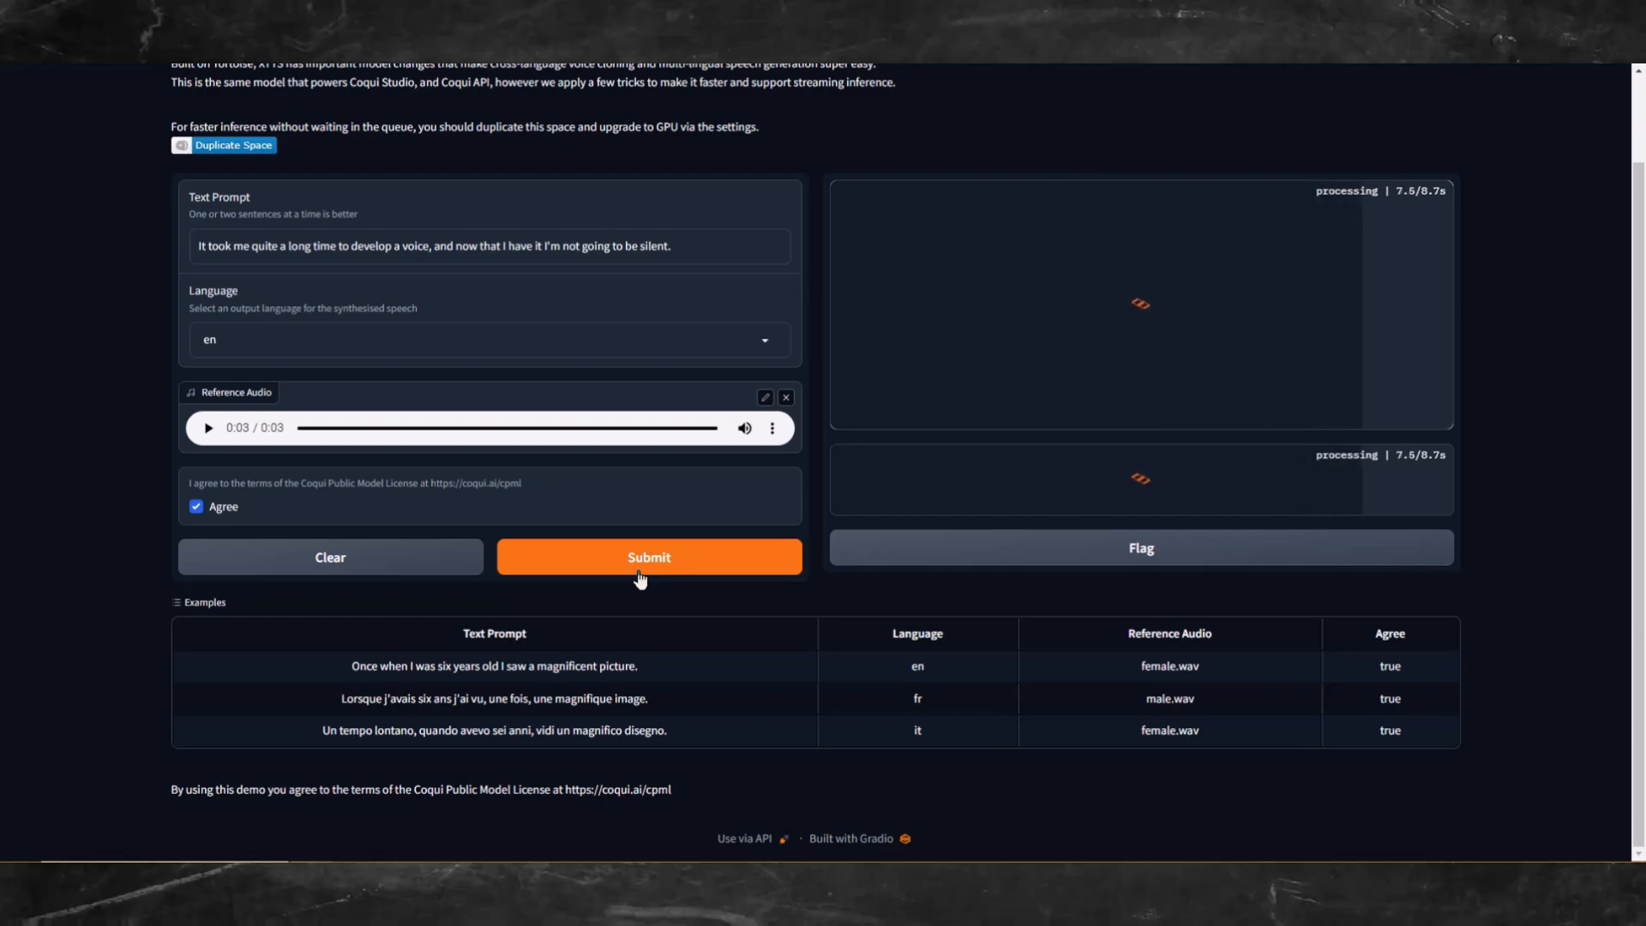
pyautogui.click(648, 557)
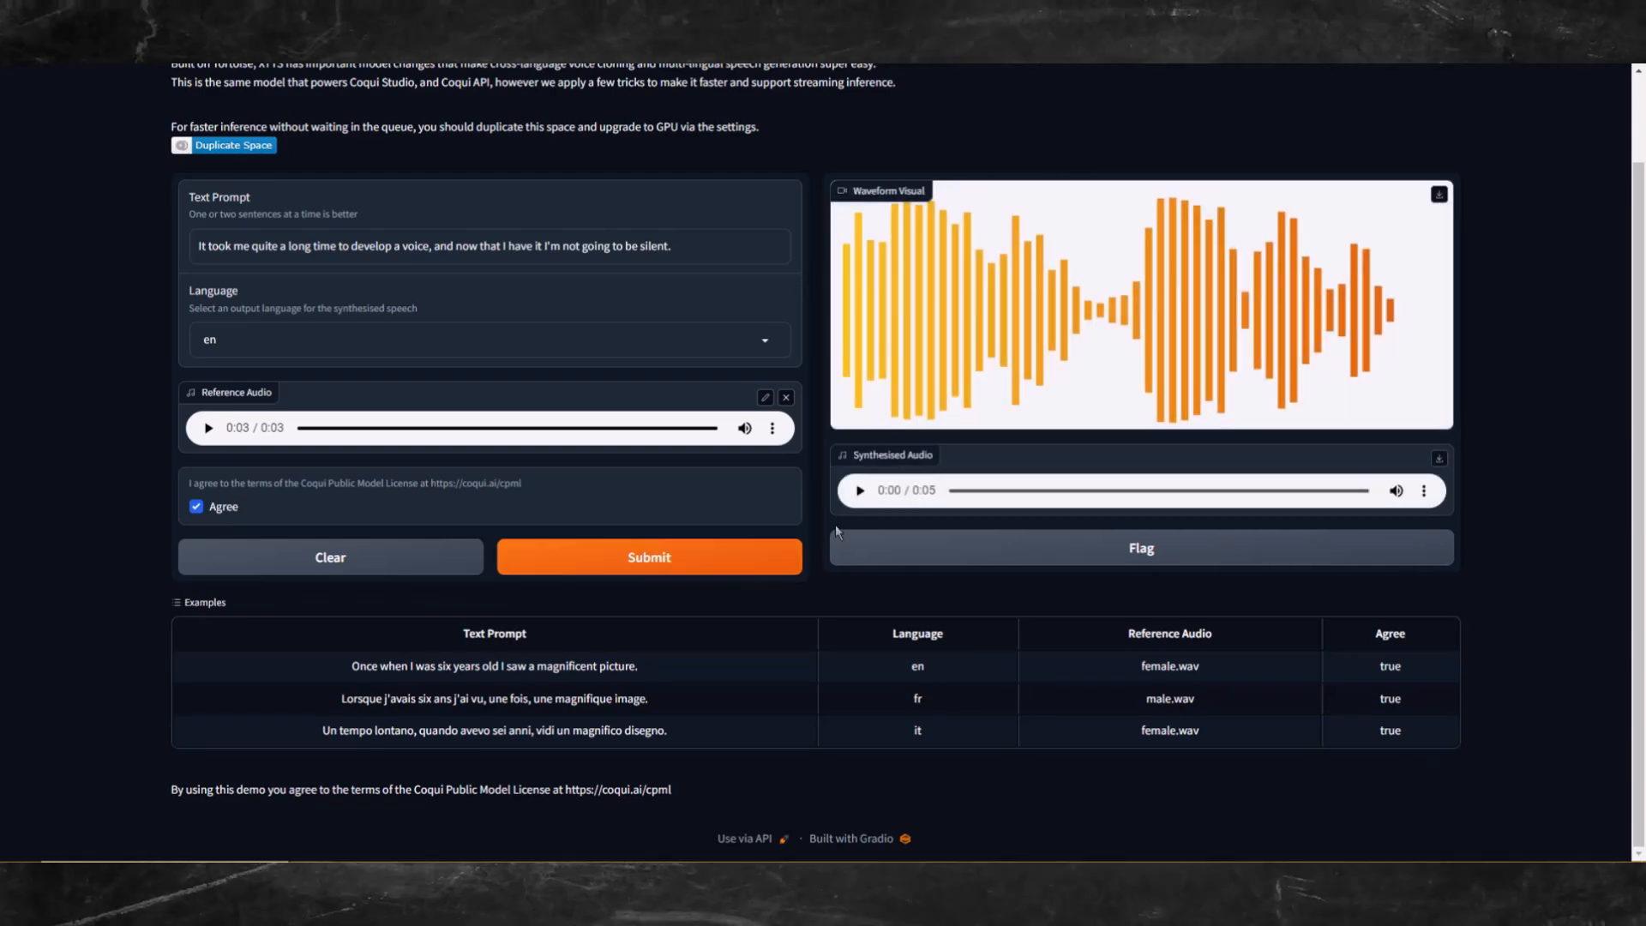
# - Play the regenerated speech and the 3-second reference clip, then submit again
pyautogui.click(857, 490)
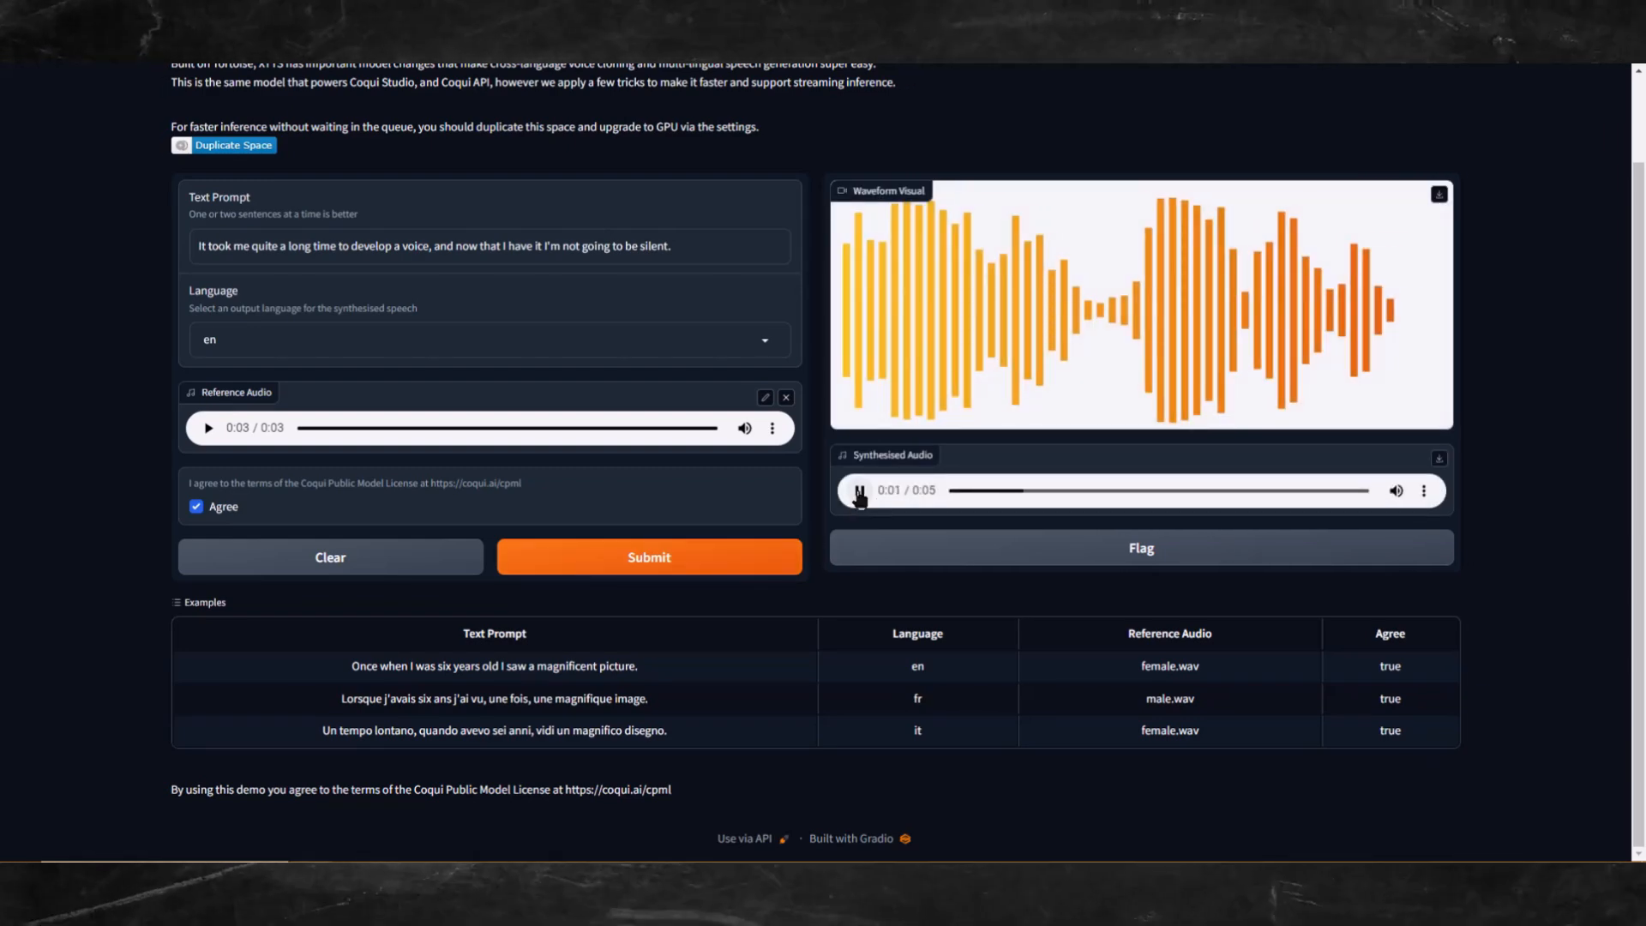
pyautogui.click(857, 490)
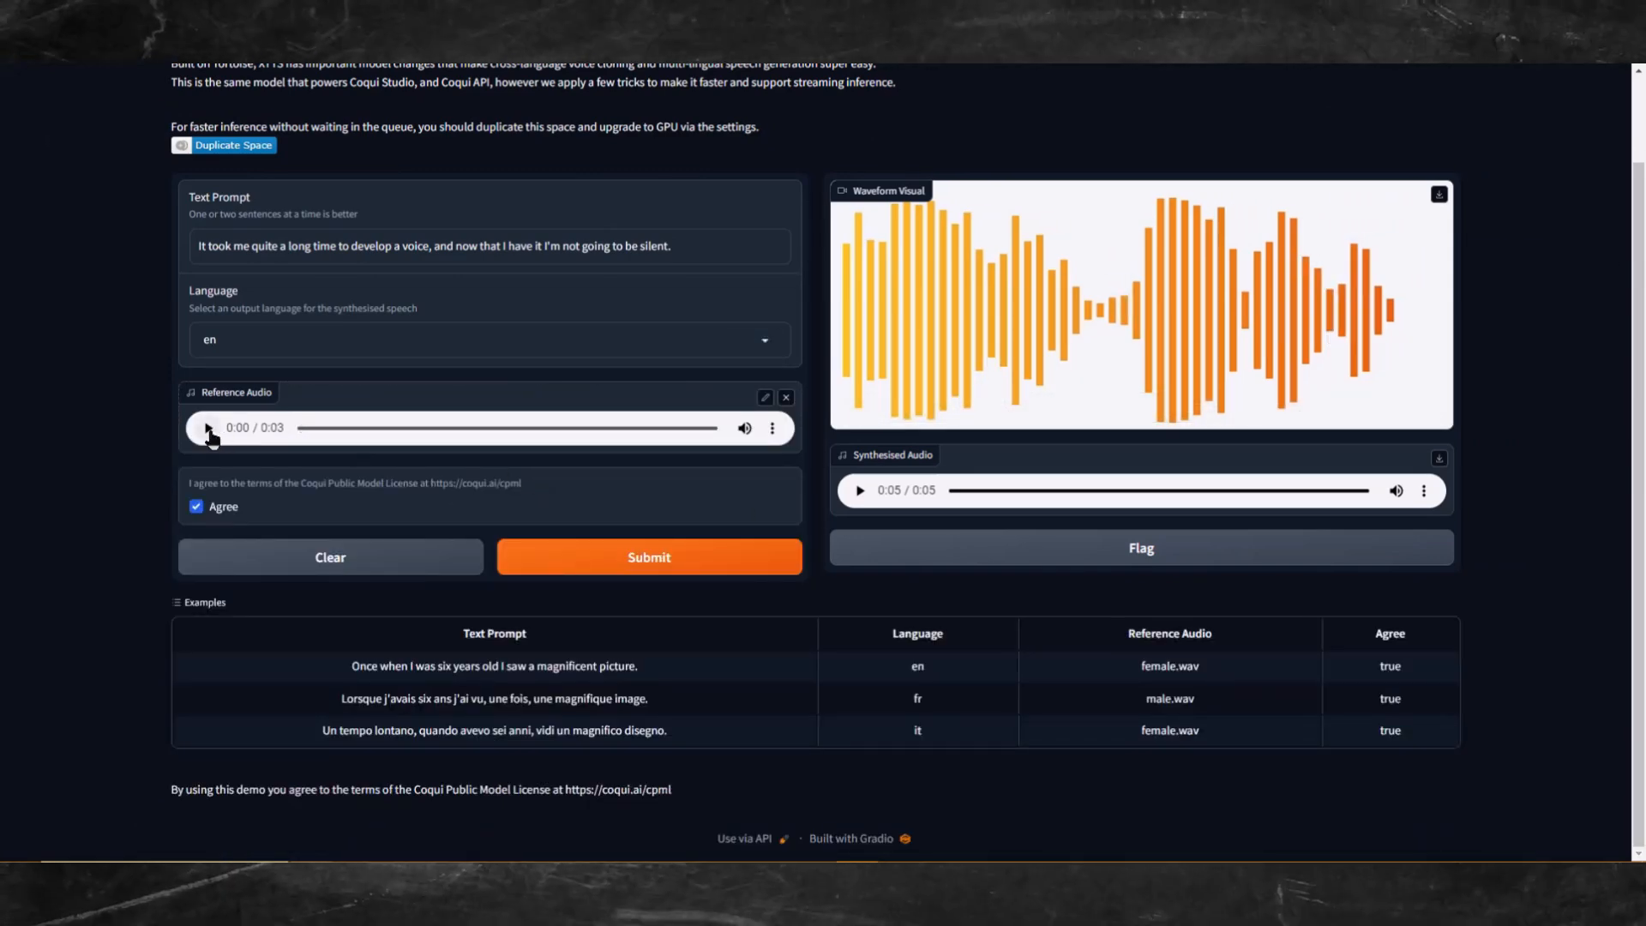
pyautogui.click(208, 427)
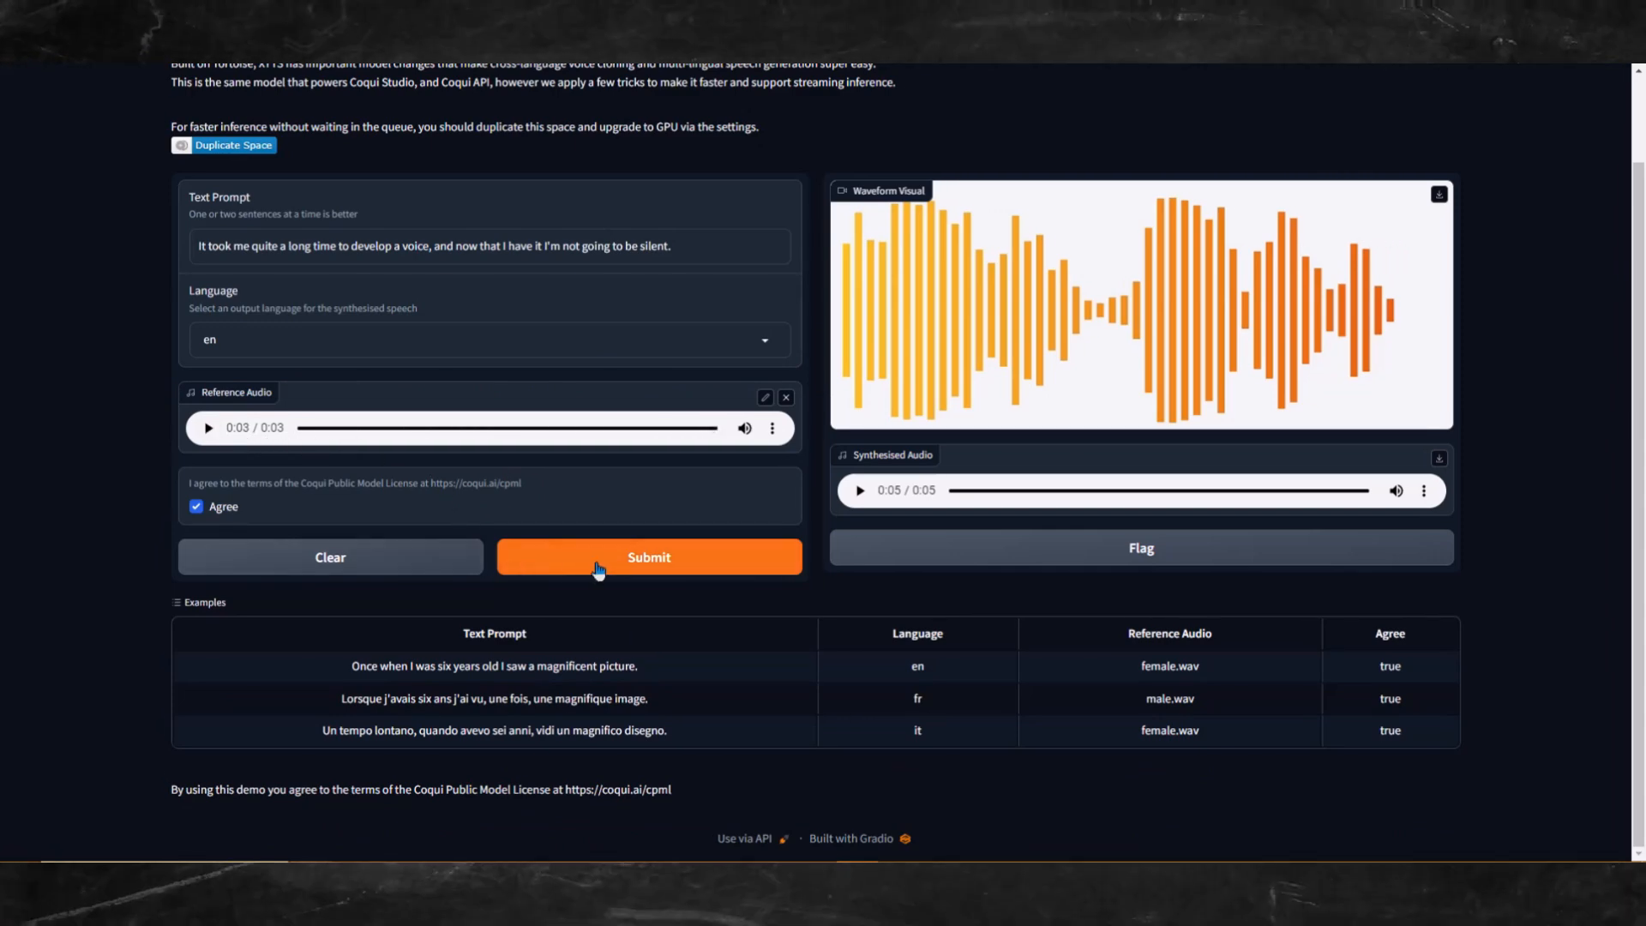
pyautogui.click(648, 555)
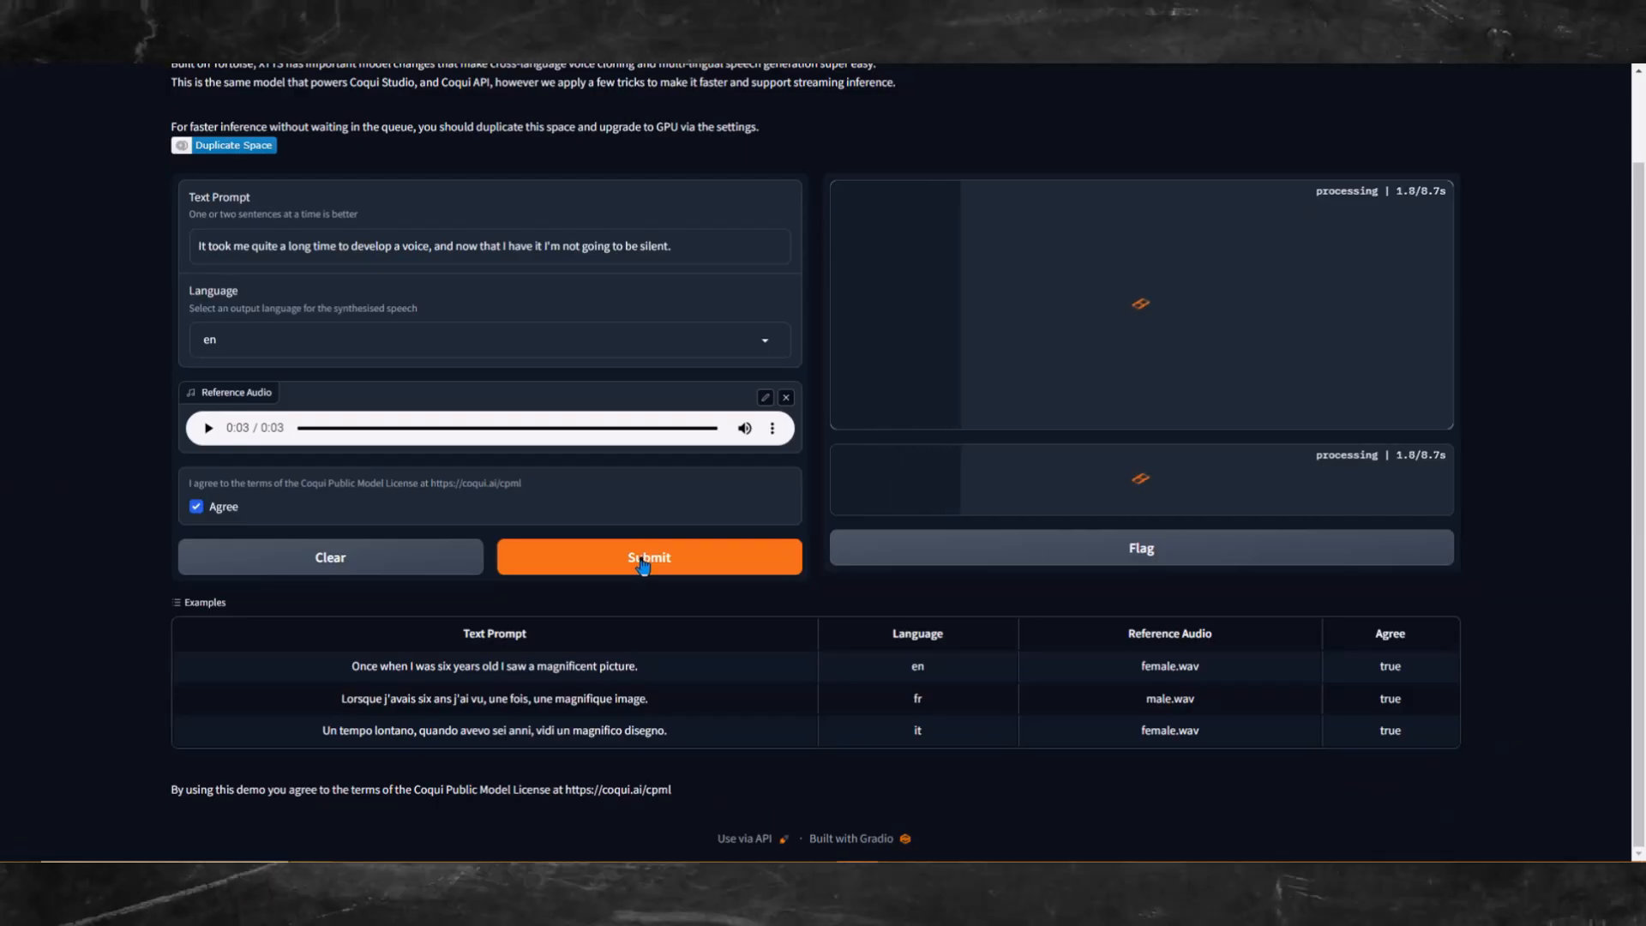
# - Listen to the fresh 6-second synthesised clip made from the 3-second reference
pyautogui.click(648, 557)
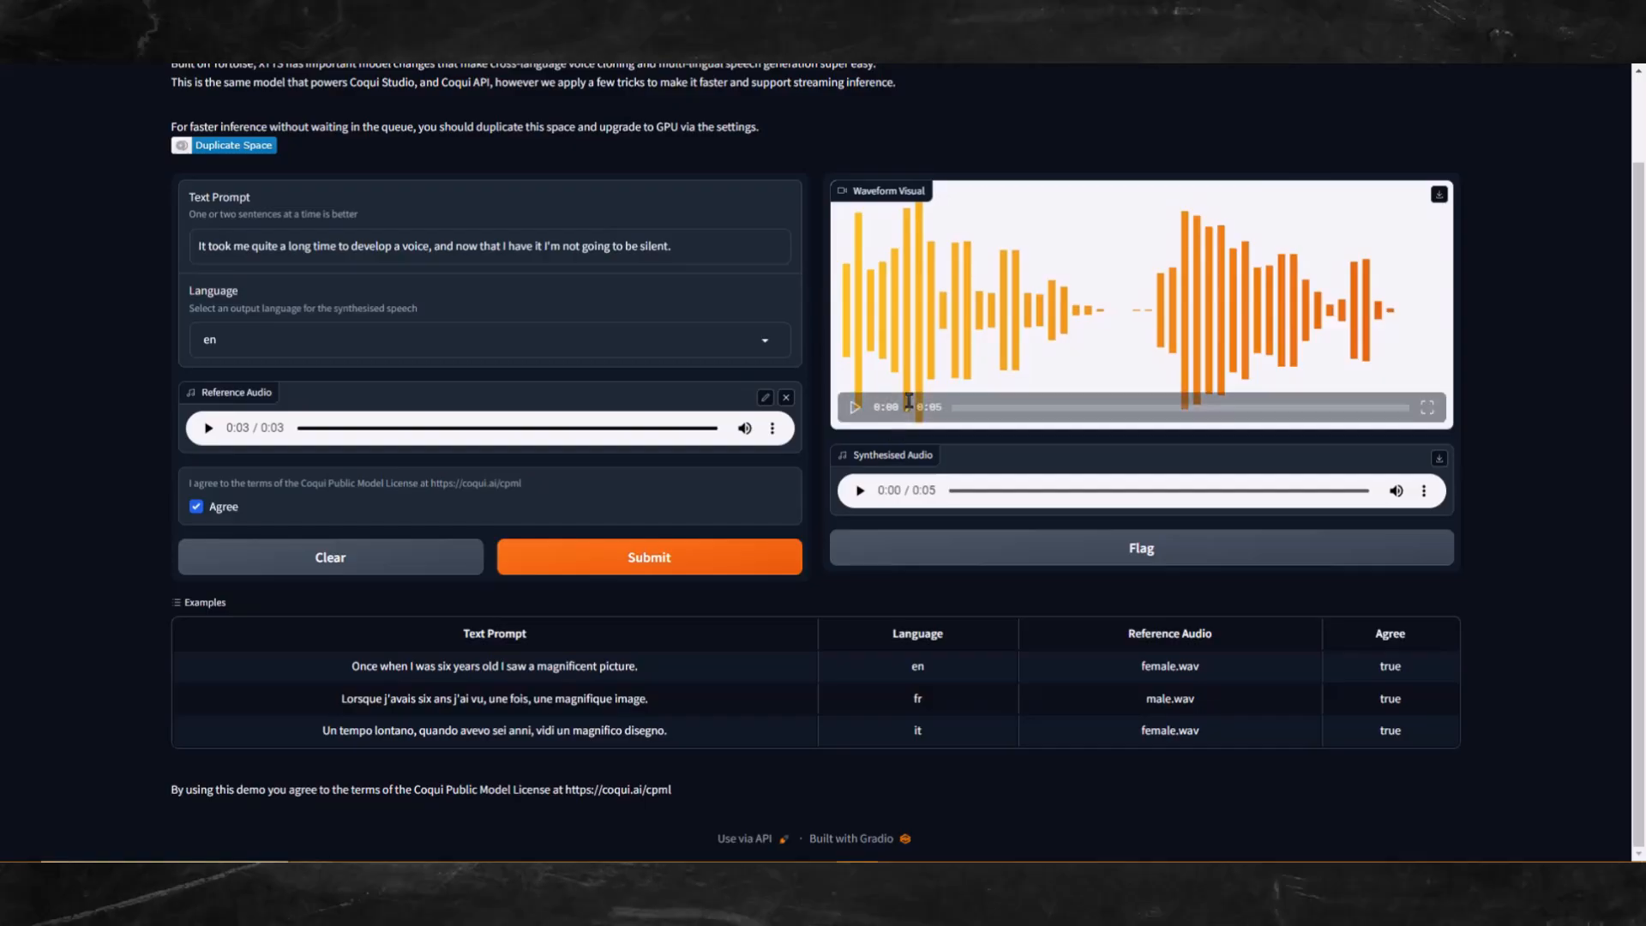
pyautogui.click(859, 491)
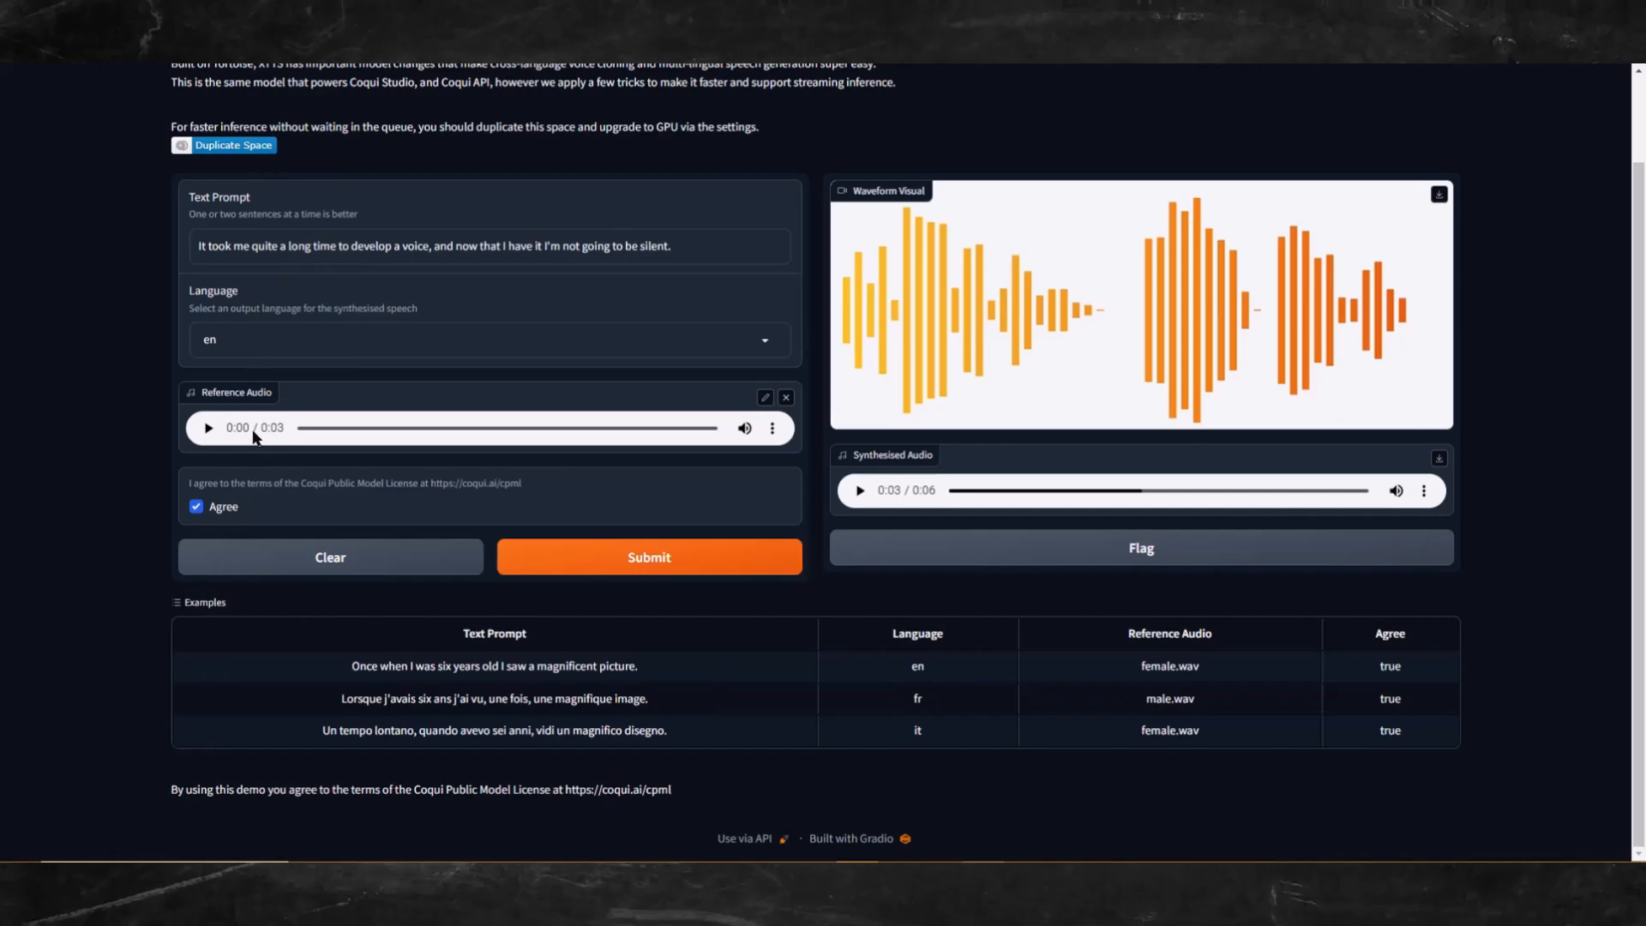
pyautogui.click(785, 396)
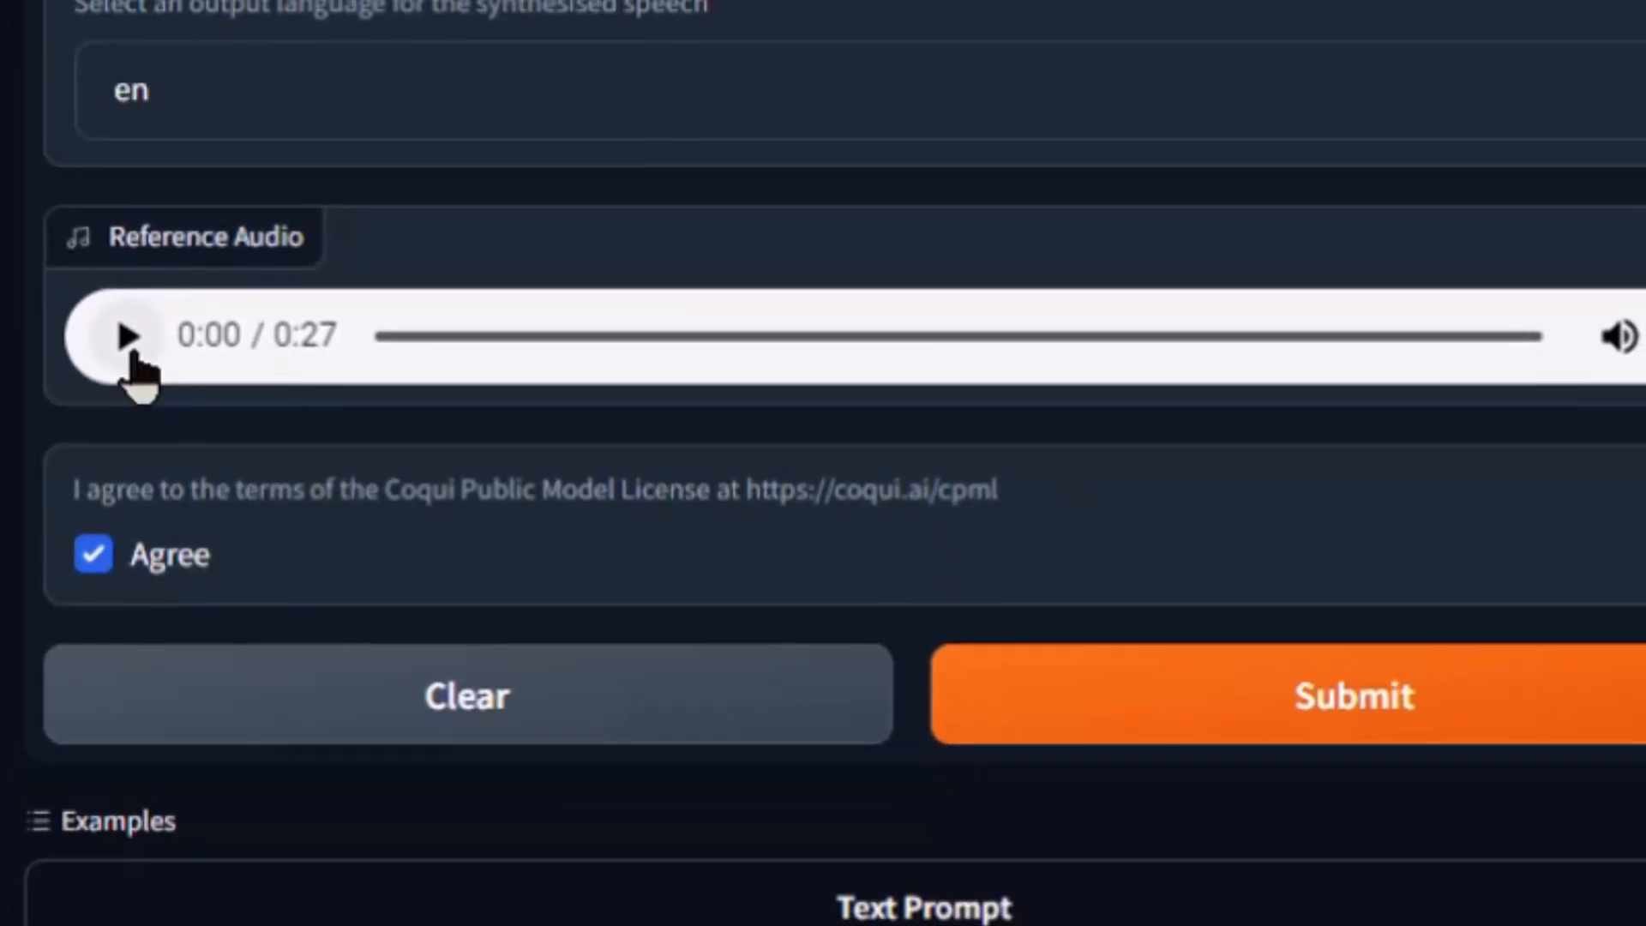
# - Play the newly loaded 27-second reference clip
pyautogui.click(128, 336)
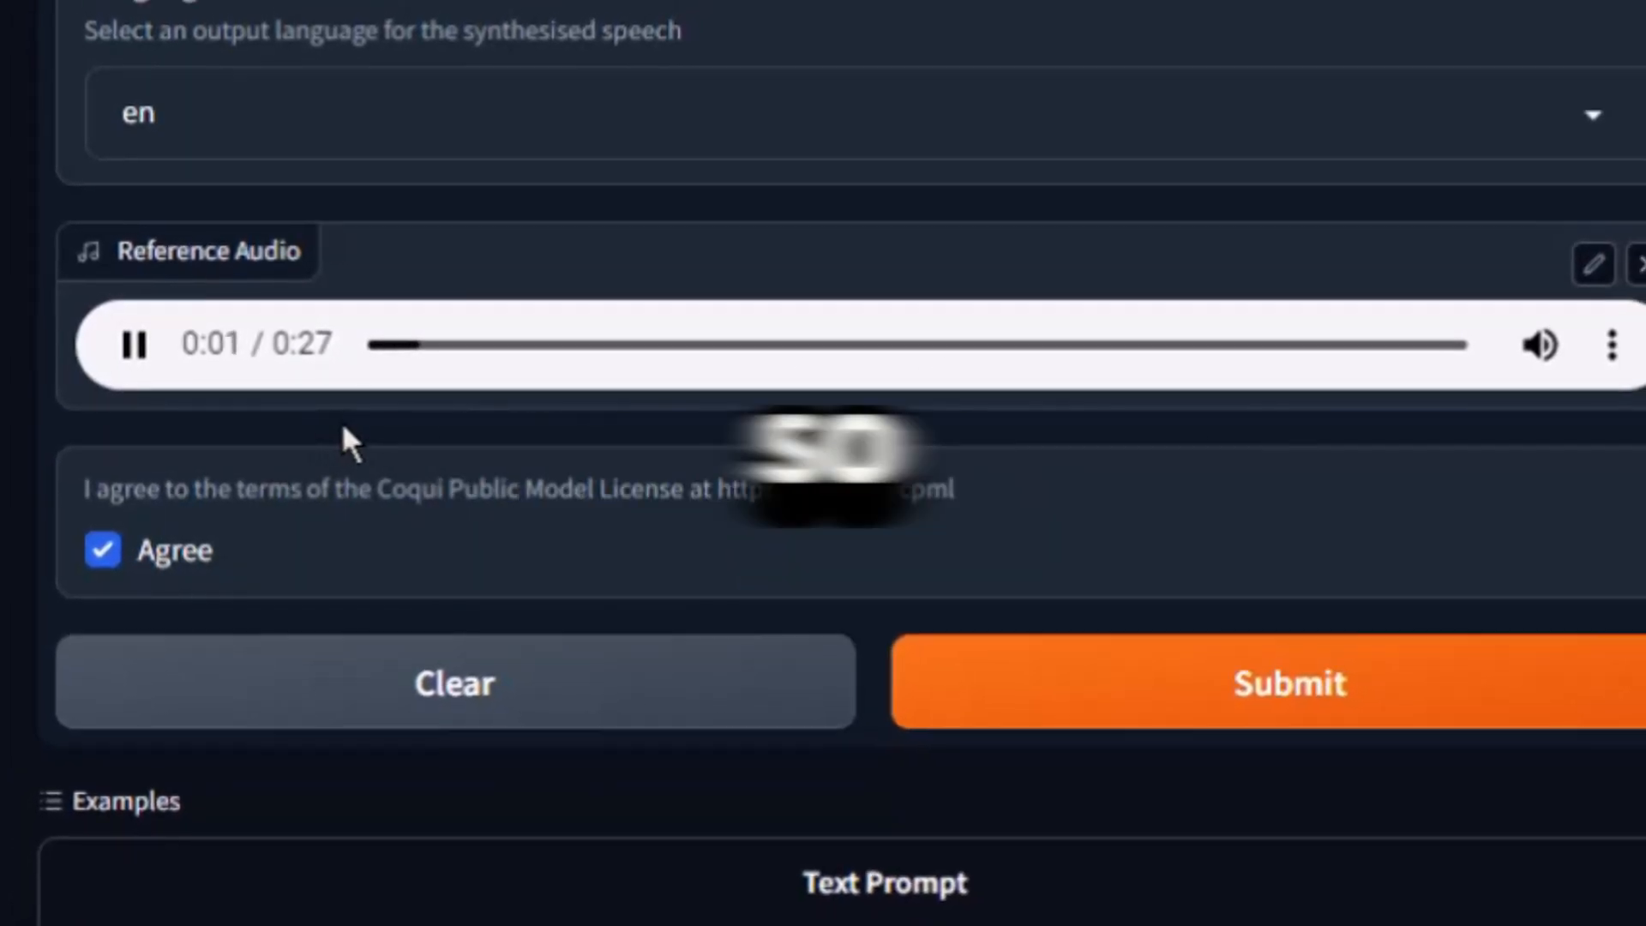